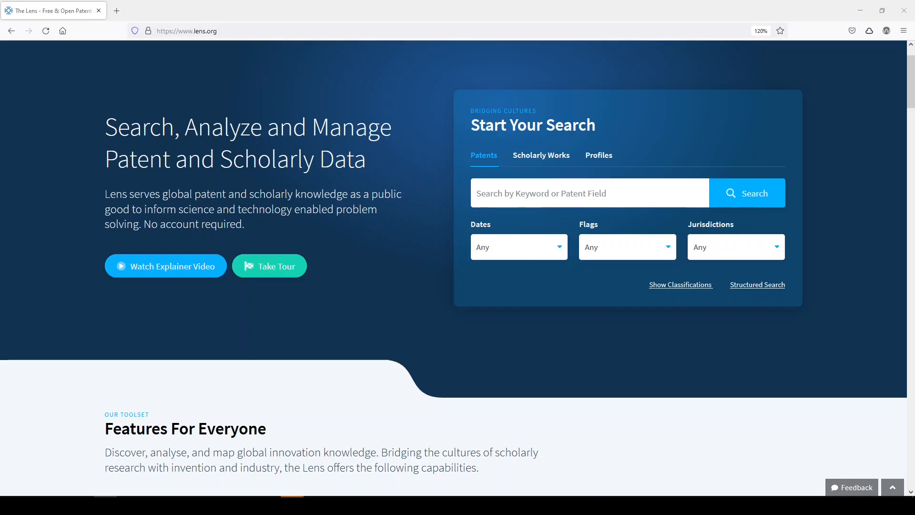
{"action": "mouse_move", "coordinate": [581, 148]}
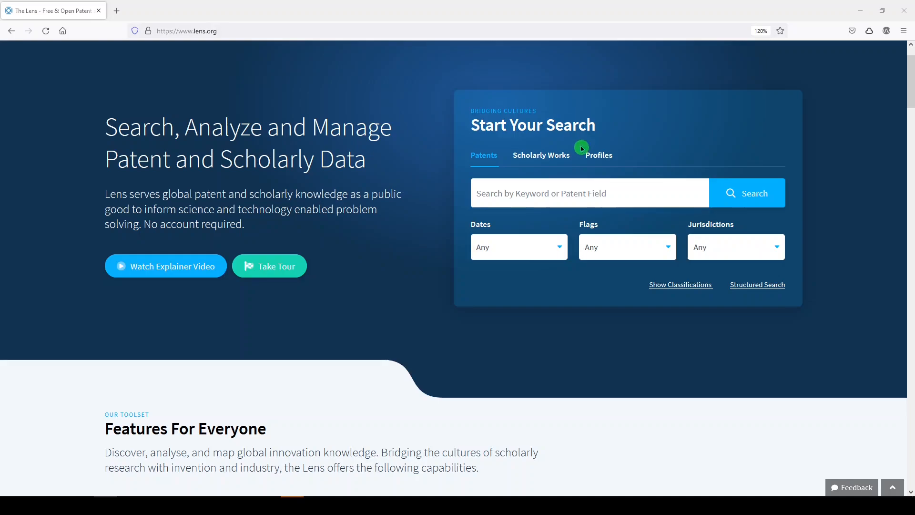
- Search Scholarly Works for the exact phrase "cystic fibrosis"
{"action": "left_click", "coordinate": [540, 155]}
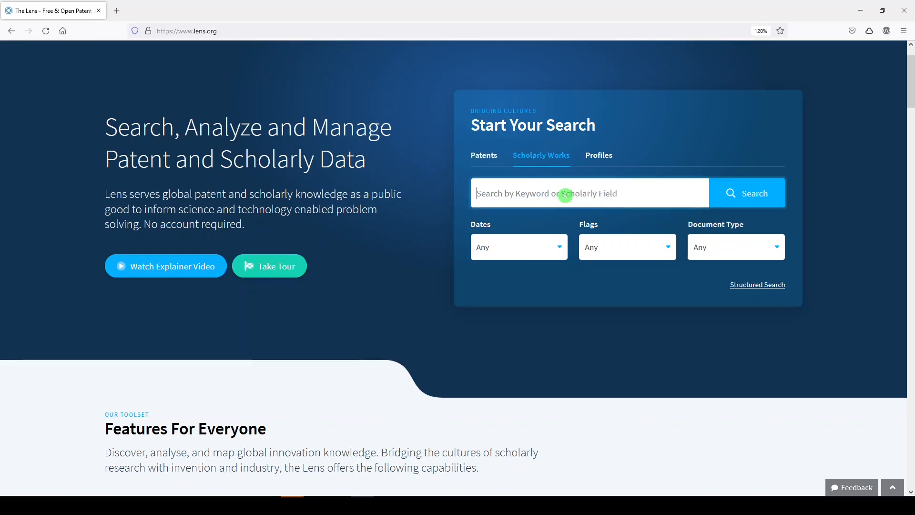
{"action": "type", "text": "\"cystic f"}
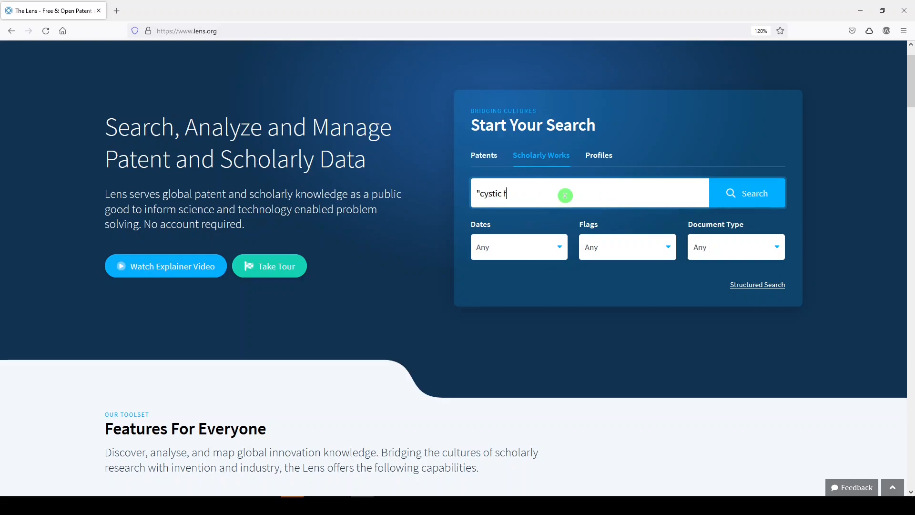
{"action": "type", "text": "ibrosis\""}
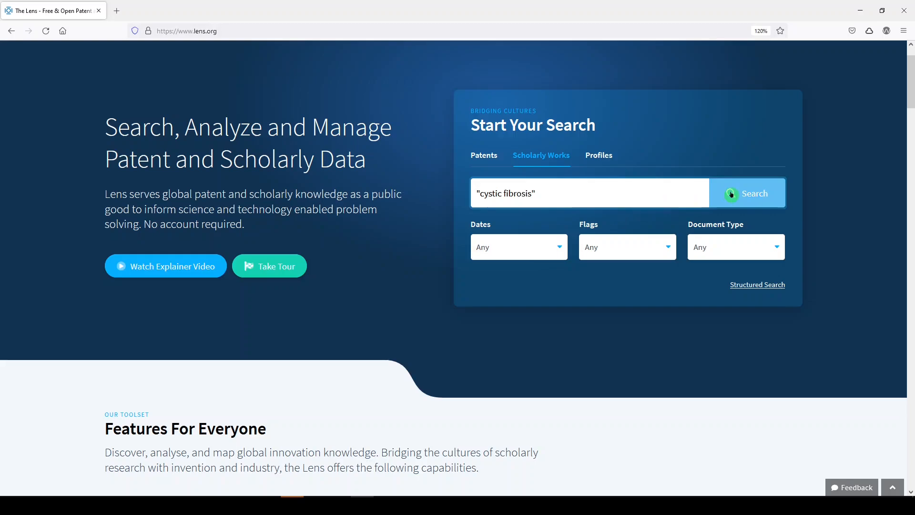
{"action": "left_click", "coordinate": [748, 193]}
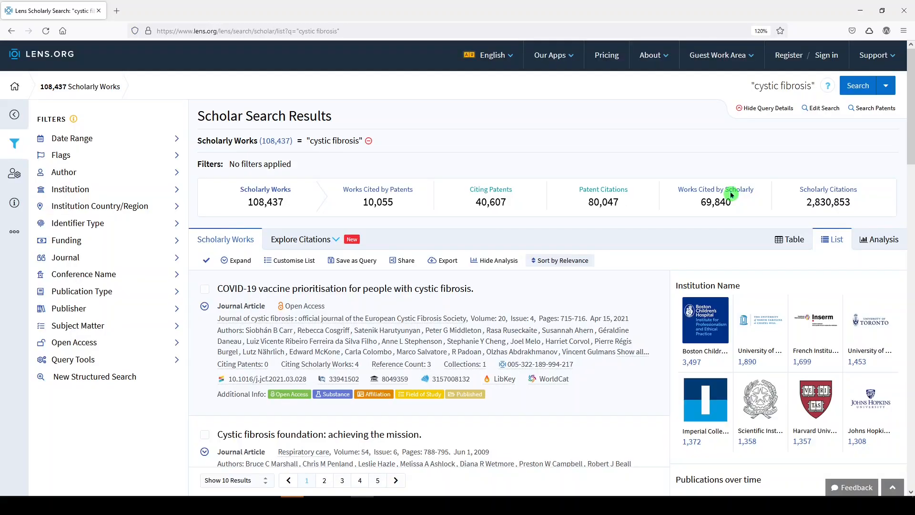
{"action": "mouse_move", "coordinate": [553, 161]}
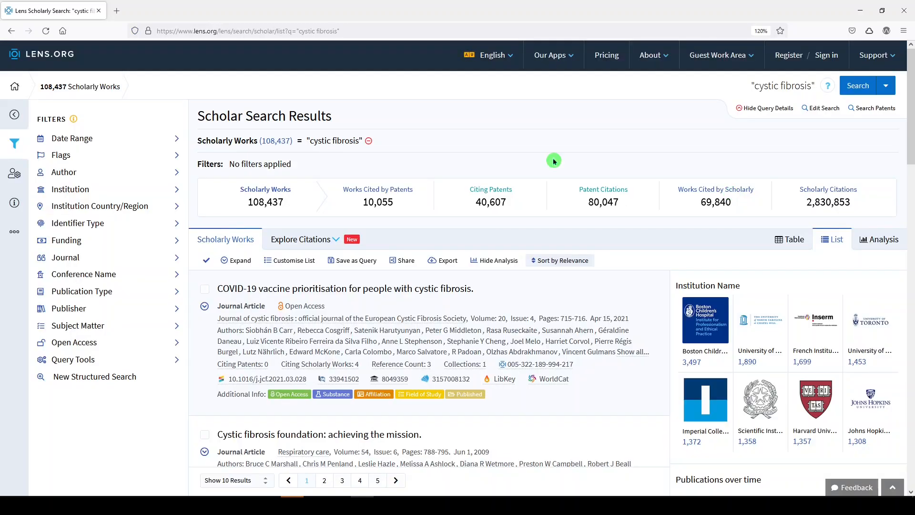
{"action": "mouse_move", "coordinate": [824, 108]}
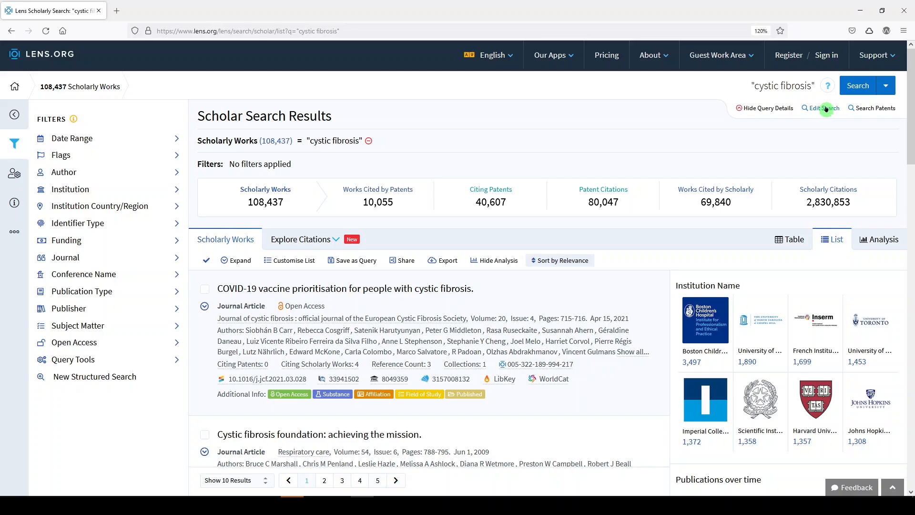
- Rerun the search limited to Title, Abstract, Keyword or Field of Study fields
{"action": "left_click", "coordinate": [821, 108]}
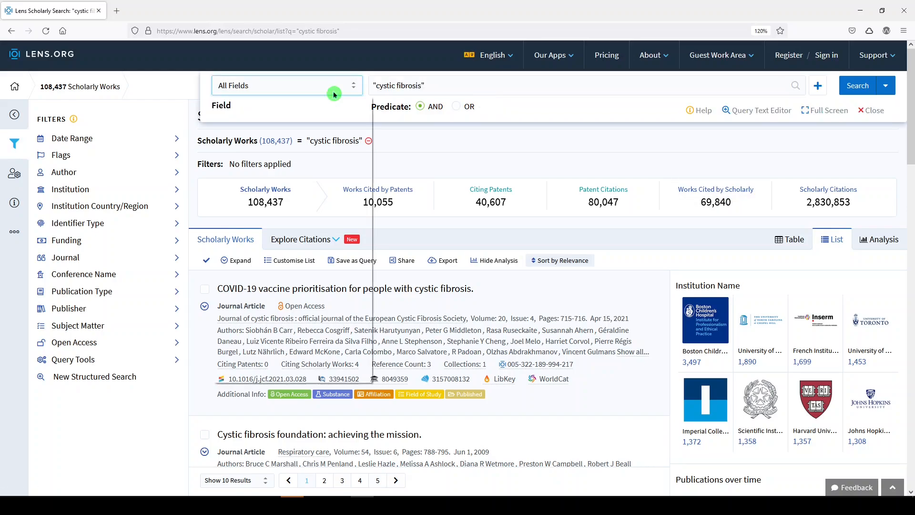
{"action": "left_click", "coordinate": [286, 85]}
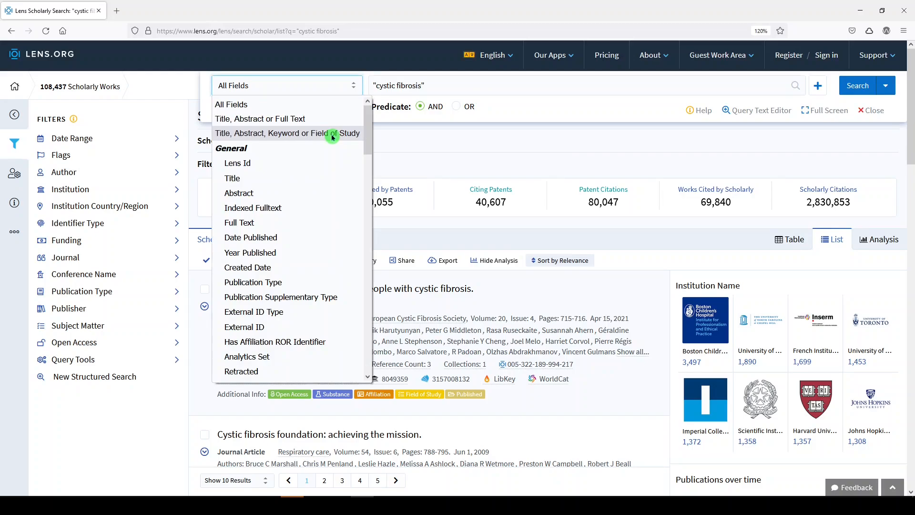
{"action": "left_click", "coordinate": [293, 133]}
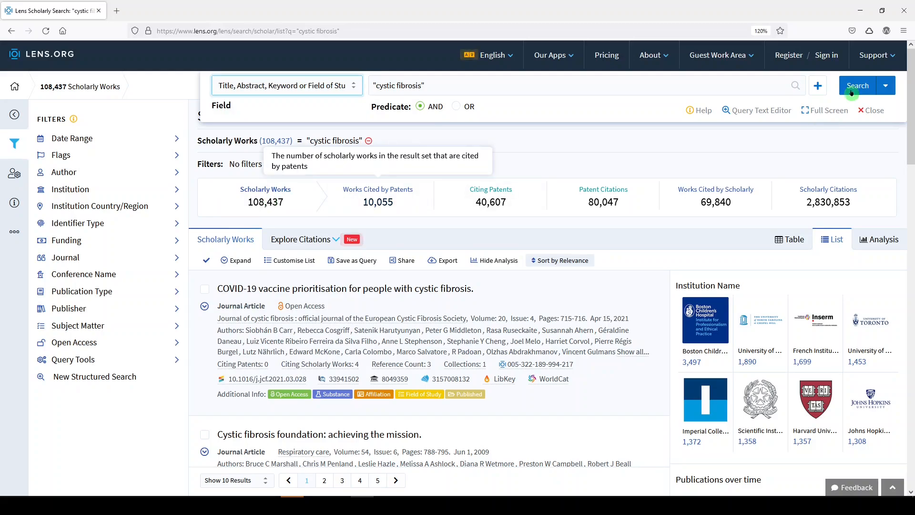
{"action": "left_click", "coordinate": [858, 85]}
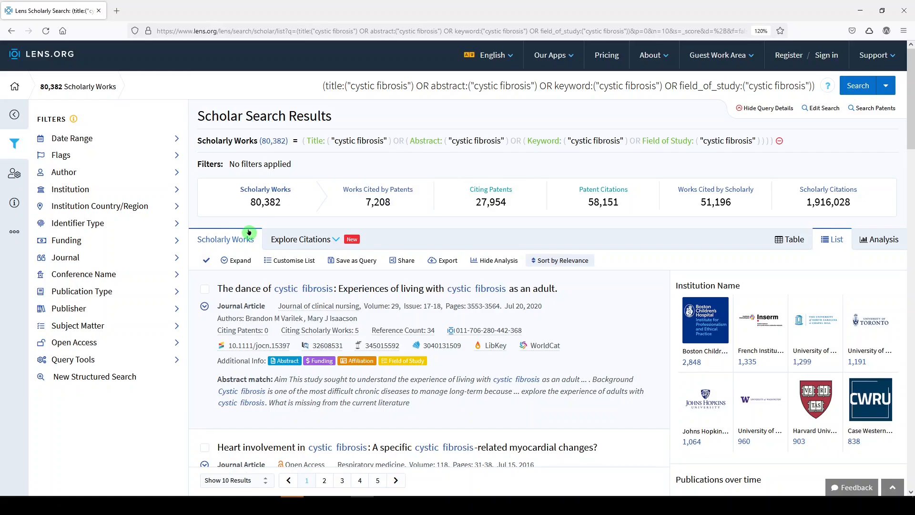
{"action": "mouse_move", "coordinate": [559, 228]}
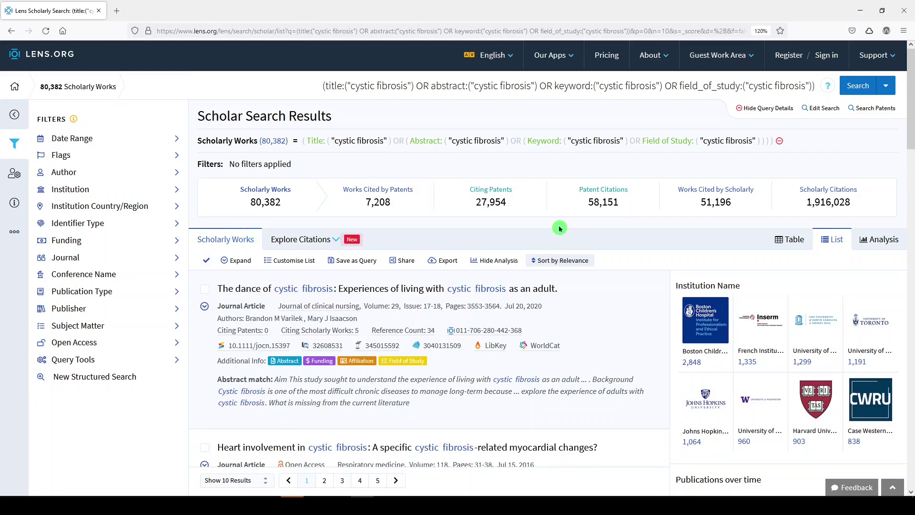
{"action": "mouse_move", "coordinate": [478, 328]}
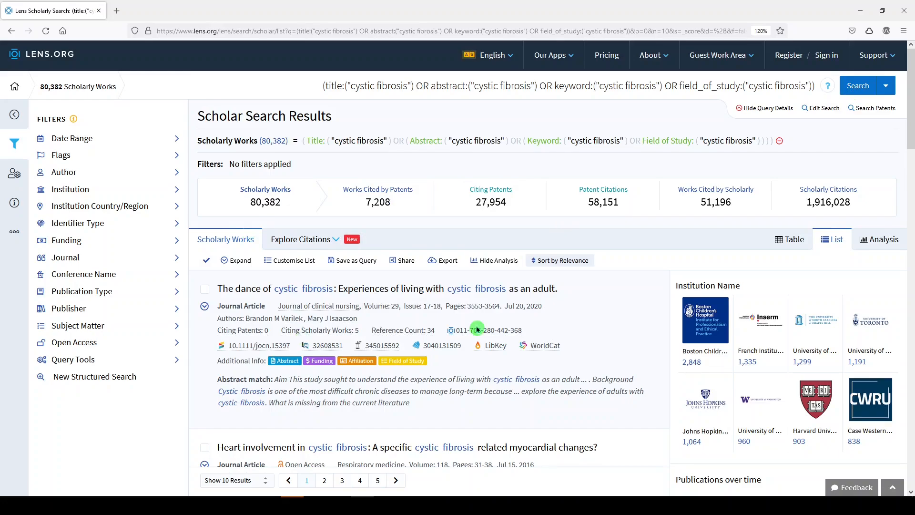
{"action": "mouse_move", "coordinate": [631, 297]}
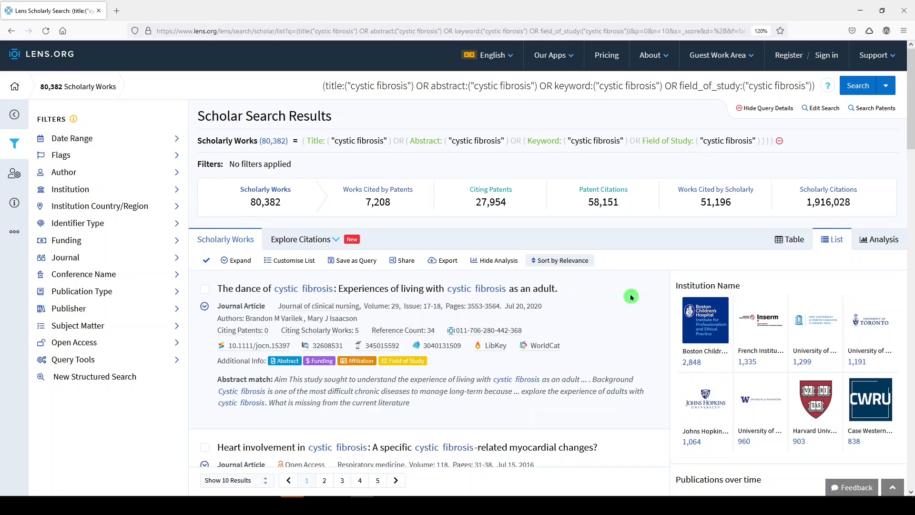
{"action": "mouse_move", "coordinate": [496, 311]}
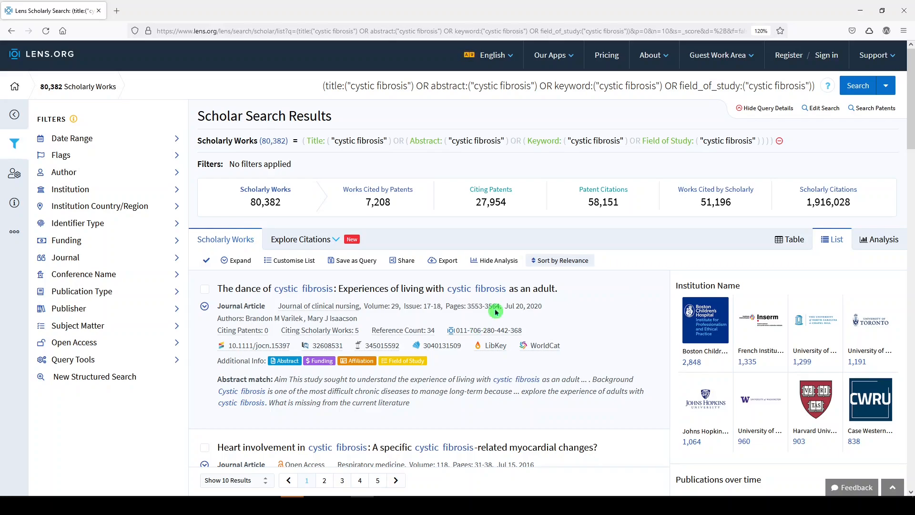
{"action": "mouse_move", "coordinate": [582, 437]}
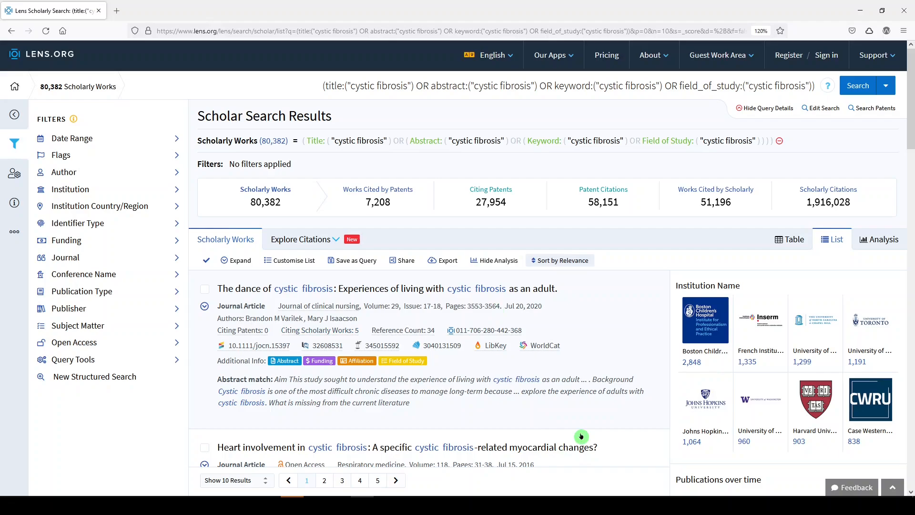
{"action": "mouse_move", "coordinate": [634, 403]}
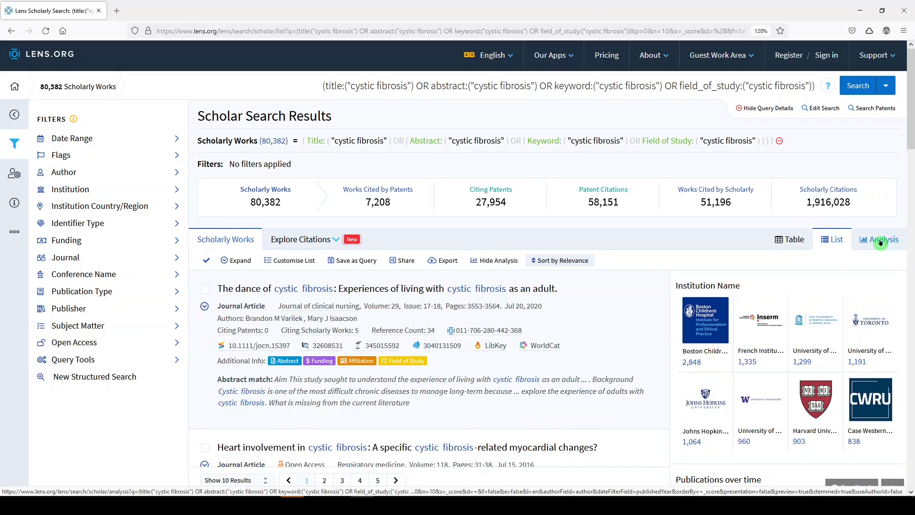
- Browse the 80,382 results and side charts, then go to the Analysis tab
{"action": "scroll", "scroll_direction": "down", "scroll_amount": 3}
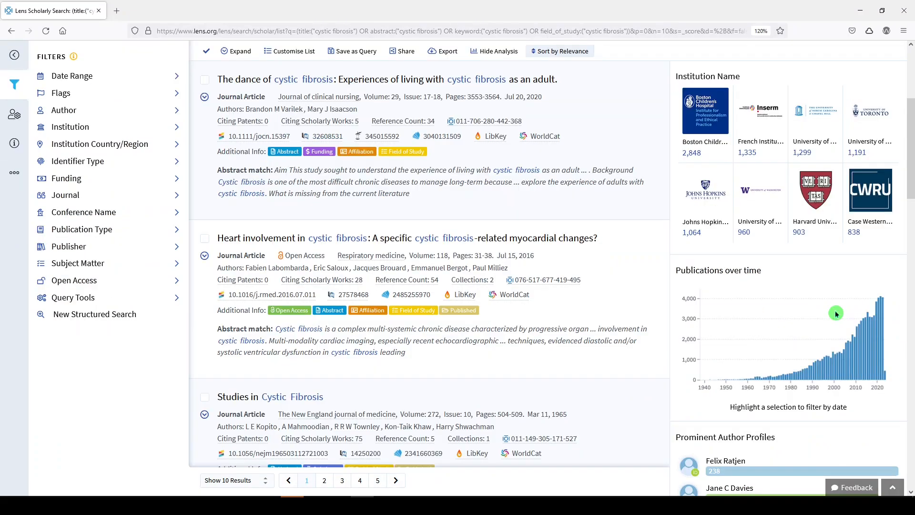
{"action": "scroll", "scroll_direction": "down", "scroll_amount": 3}
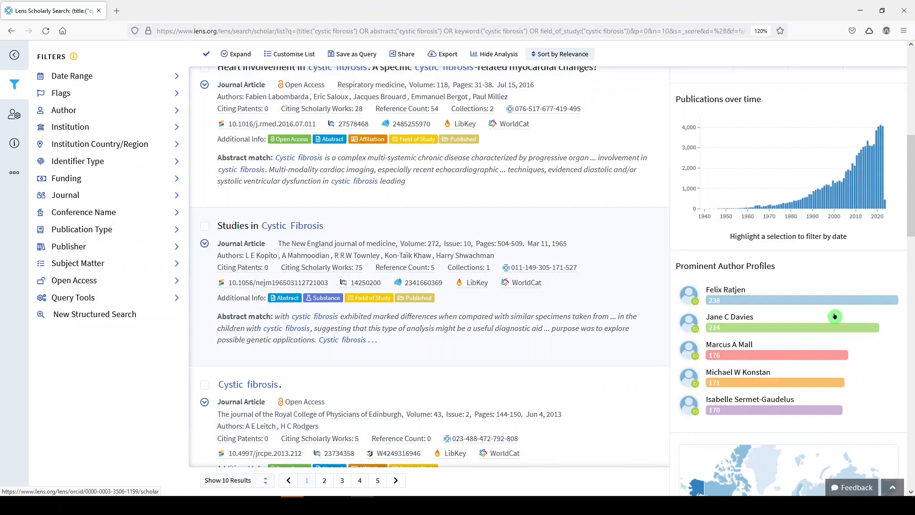
{"action": "scroll", "scroll_direction": "up", "scroll_amount": 3}
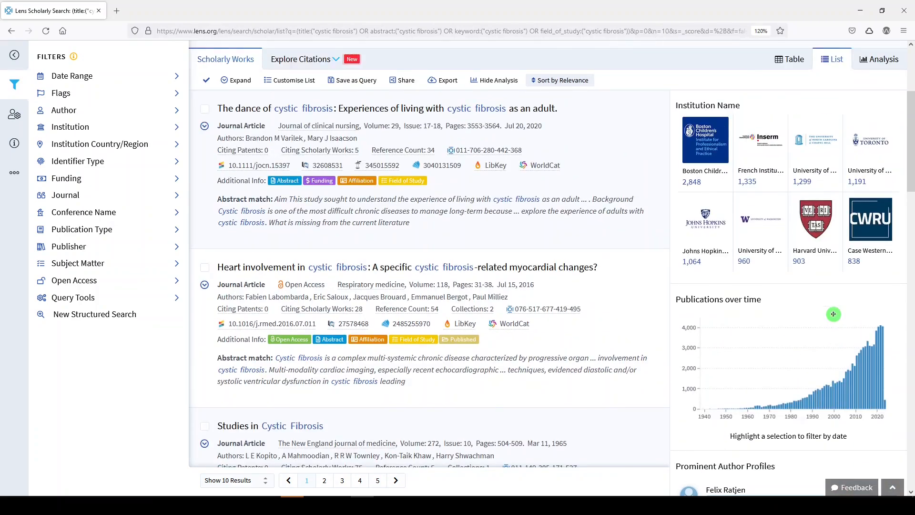
{"action": "left_click", "coordinate": [765, 48]}
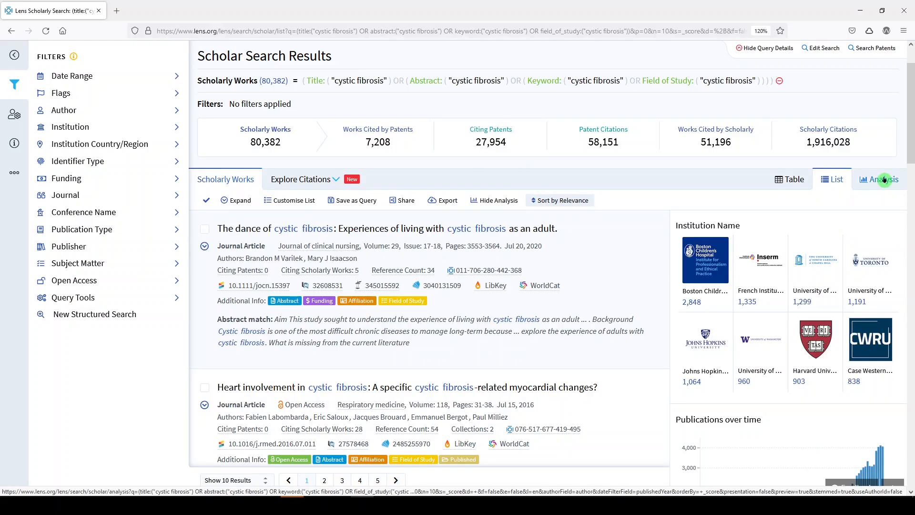
{"action": "left_click", "coordinate": [883, 179]}
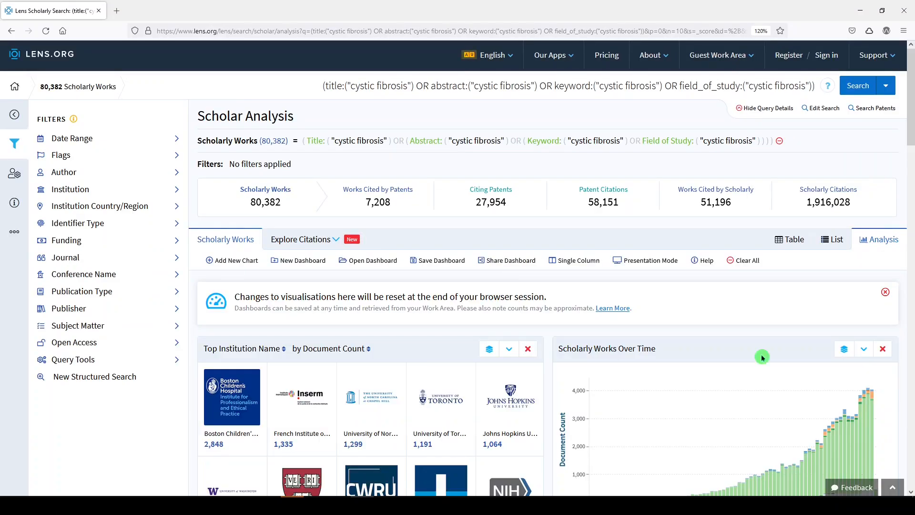
{"action": "mouse_move", "coordinate": [755, 374]}
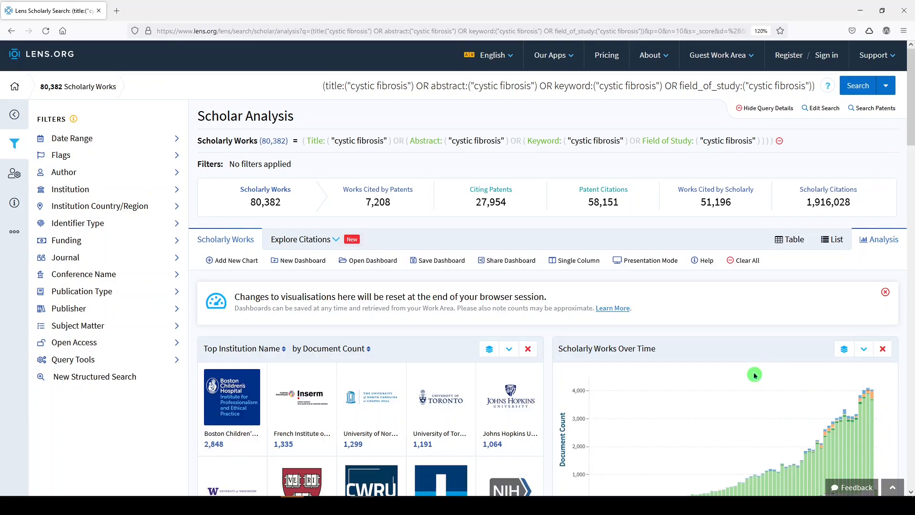
{"action": "mouse_move", "coordinate": [440, 403]}
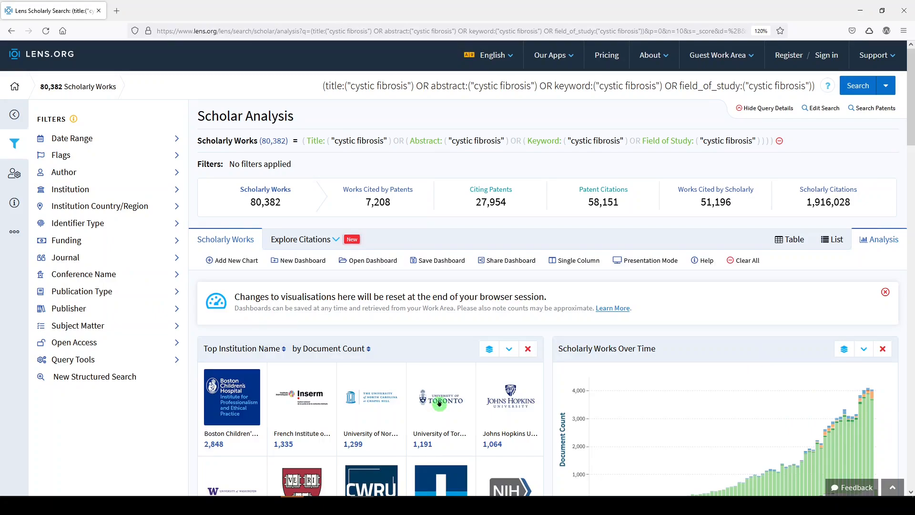
{"action": "mouse_move", "coordinate": [432, 372]}
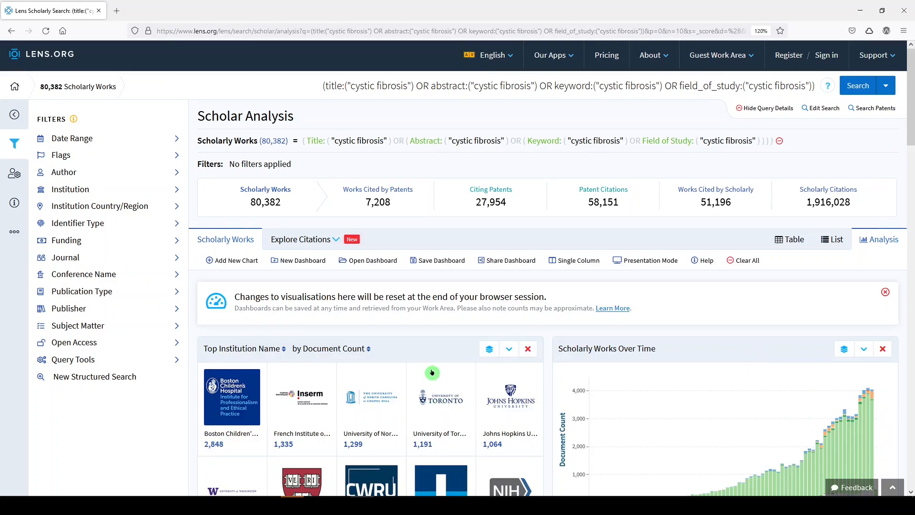
{"action": "scroll", "scroll_direction": "down", "scroll_amount": 3}
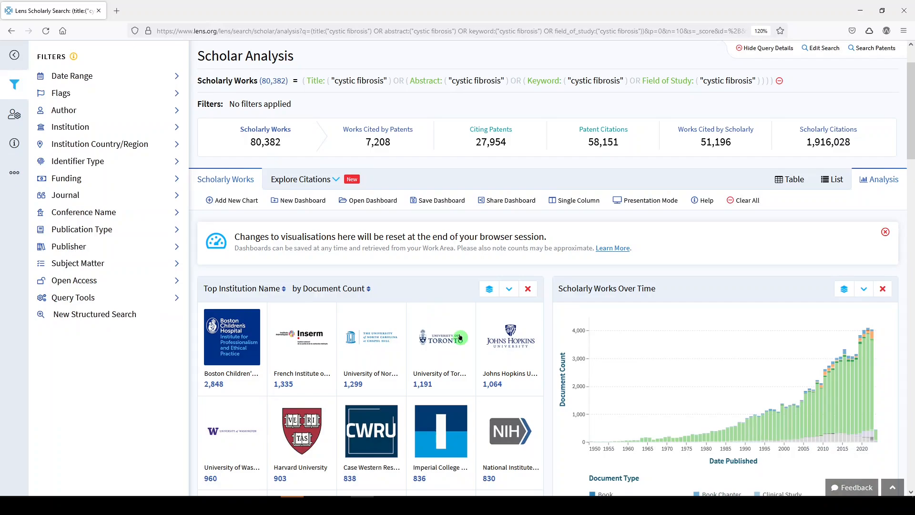
{"action": "scroll", "scroll_direction": "down", "scroll_amount": 3}
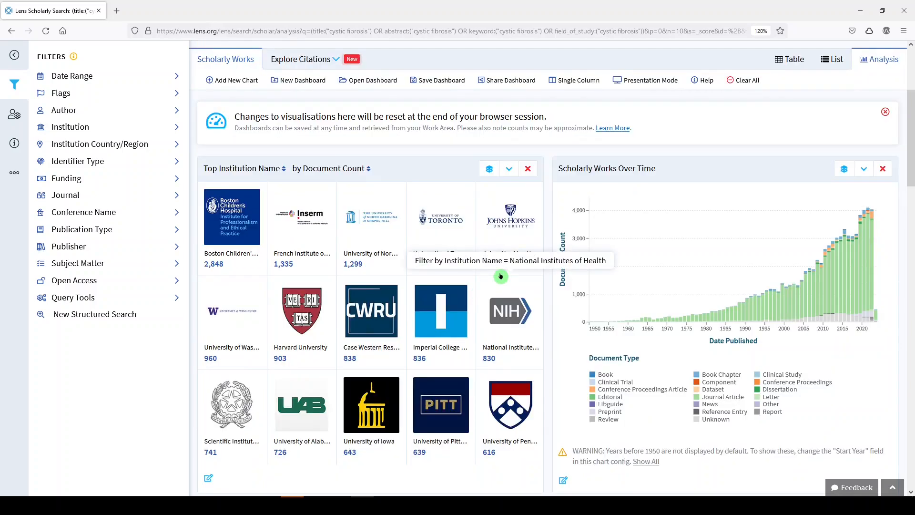
{"action": "mouse_move", "coordinate": [358, 267]}
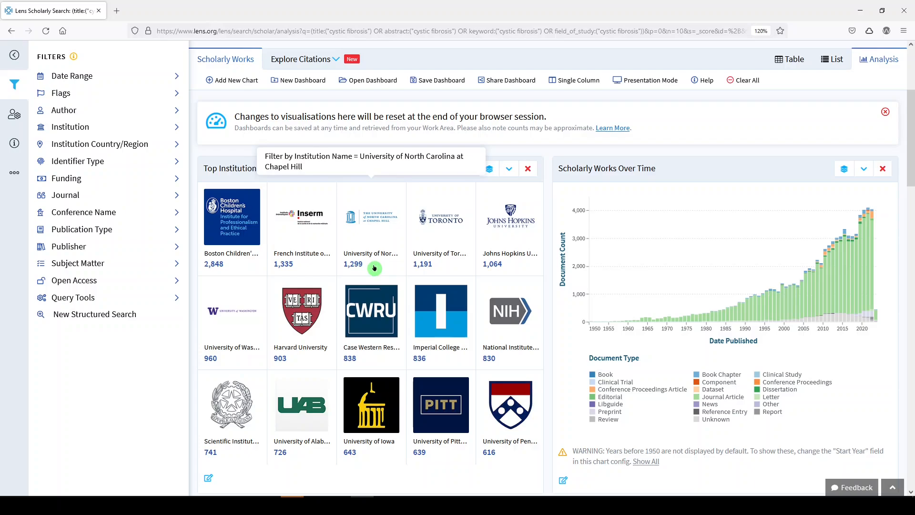
{"action": "mouse_move", "coordinate": [573, 298]}
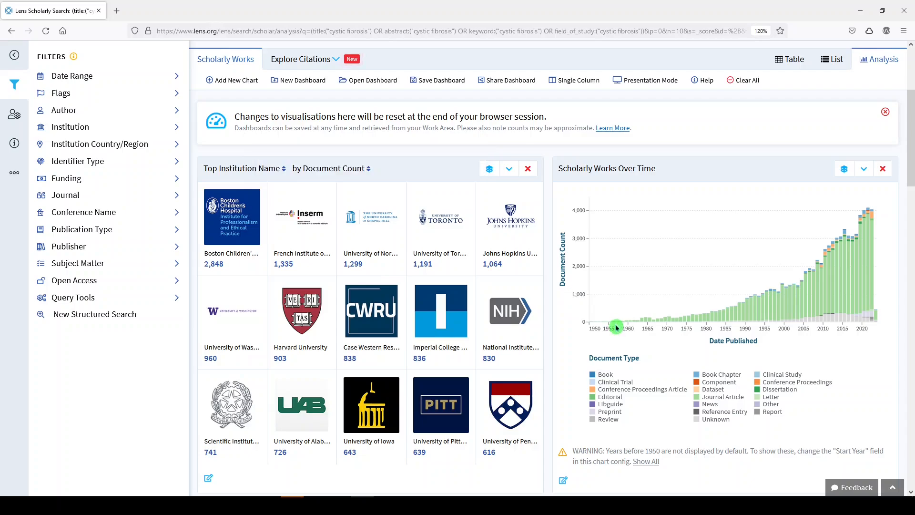
{"action": "mouse_move", "coordinate": [673, 276]}
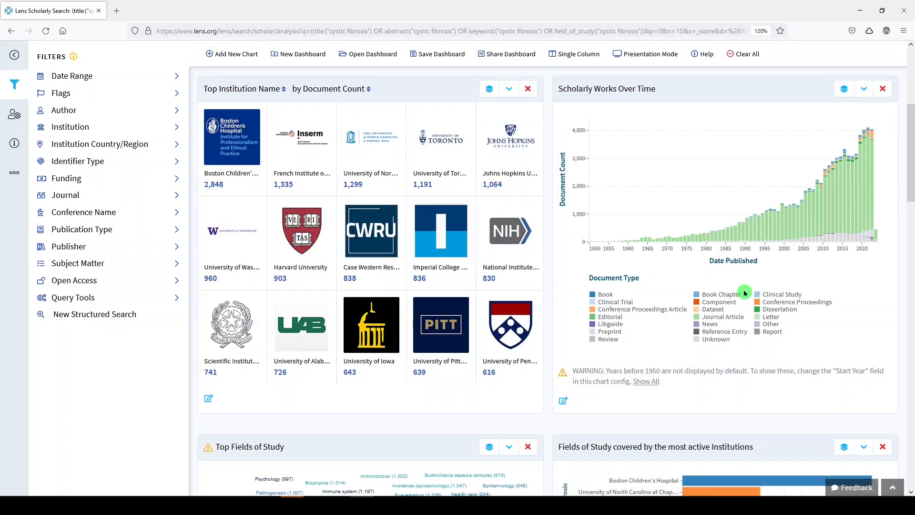
{"action": "mouse_move", "coordinate": [769, 228]}
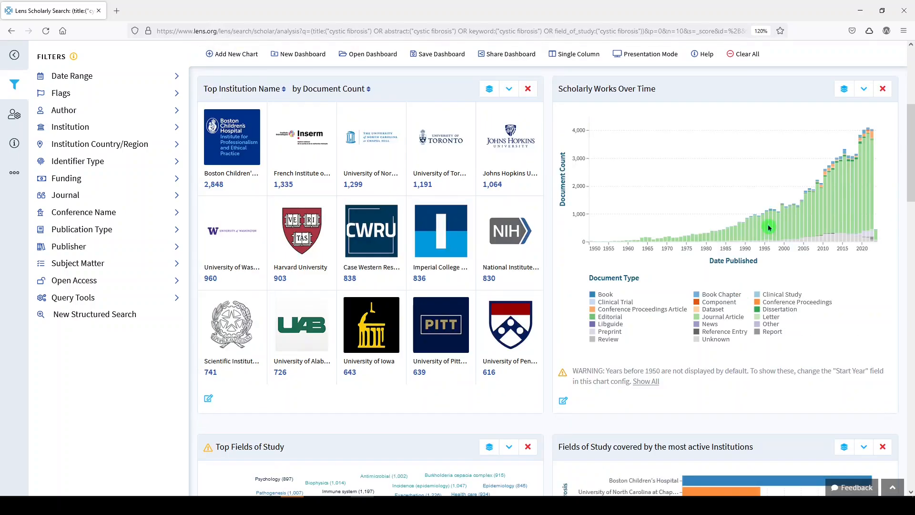
{"action": "mouse_move", "coordinate": [773, 210]}
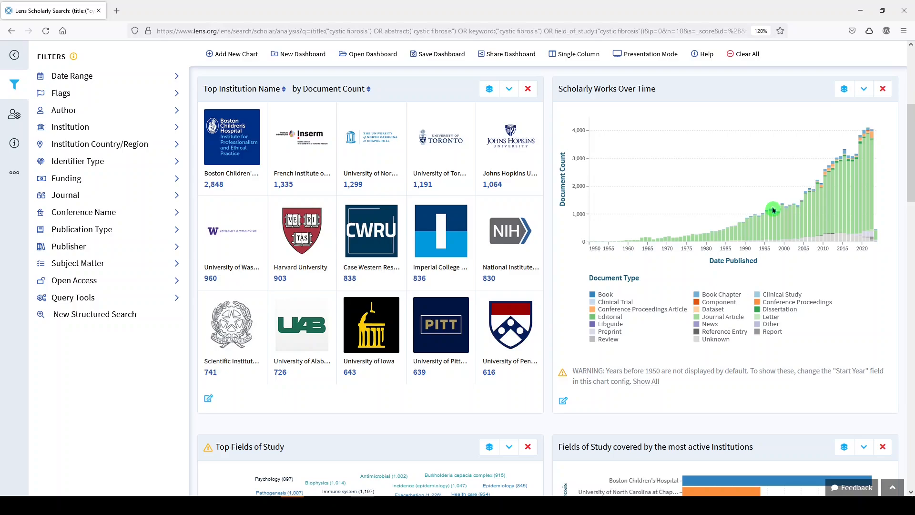
{"action": "mouse_move", "coordinate": [771, 211]}
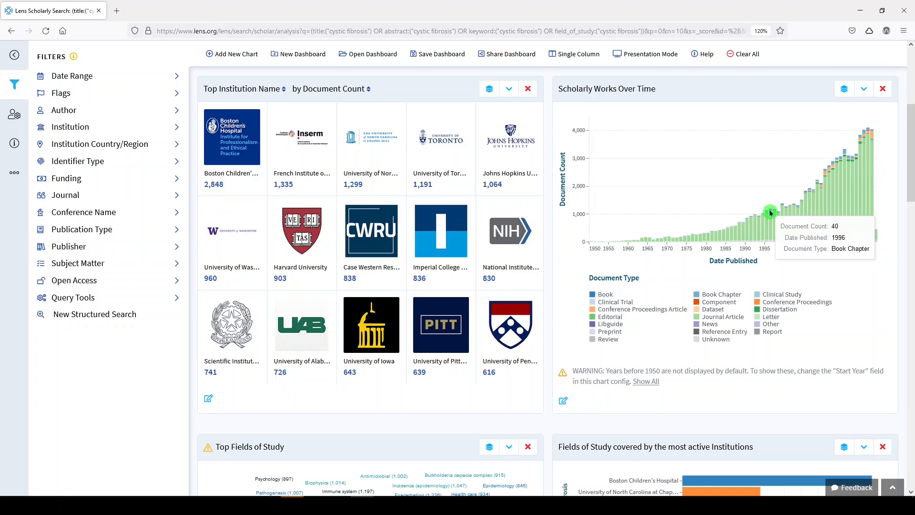
{"action": "mouse_move", "coordinate": [628, 310]}
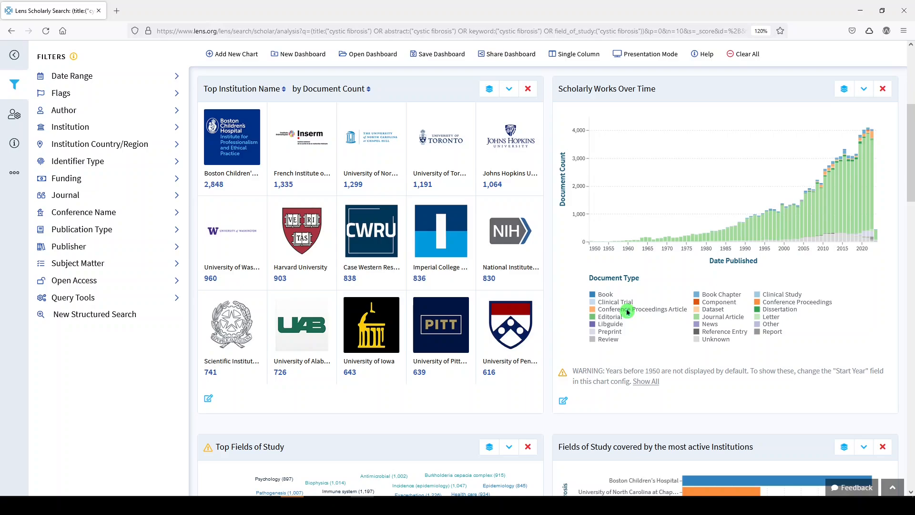
{"action": "mouse_move", "coordinate": [707, 325]}
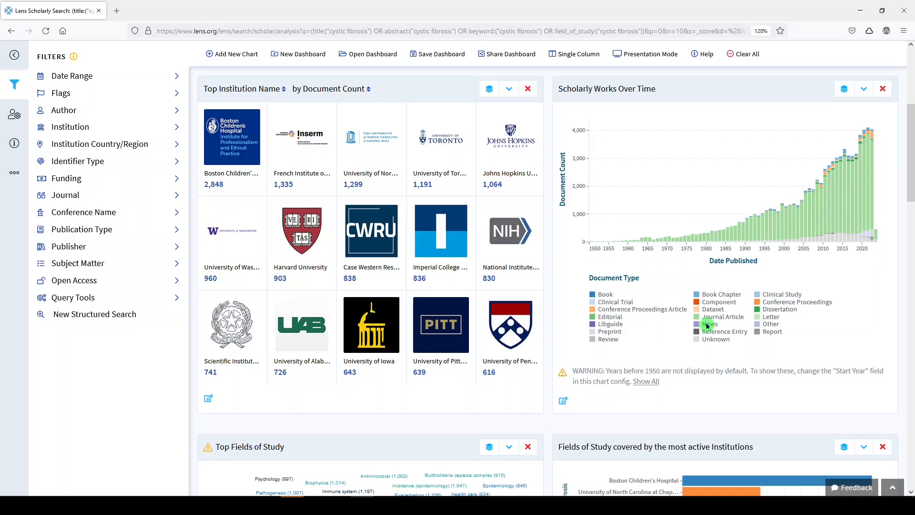
{"action": "mouse_move", "coordinate": [769, 324]}
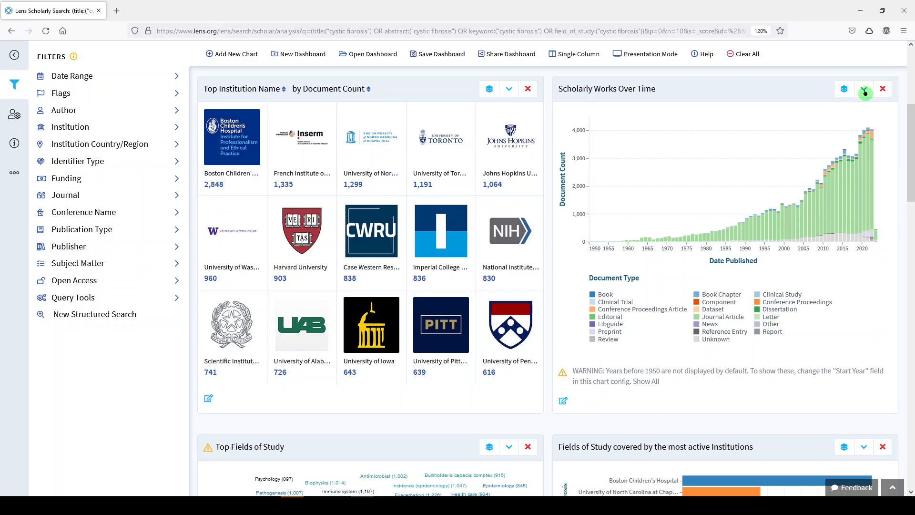
{"action": "mouse_move", "coordinate": [864, 94]}
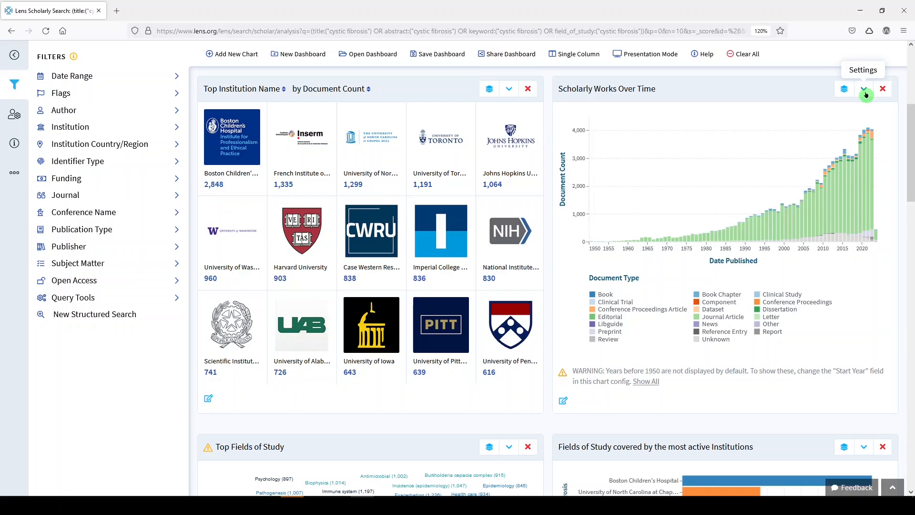
- Show the Downloads options in the Scholarly Works Over Time chart settings
{"action": "left_click", "coordinate": [866, 96]}
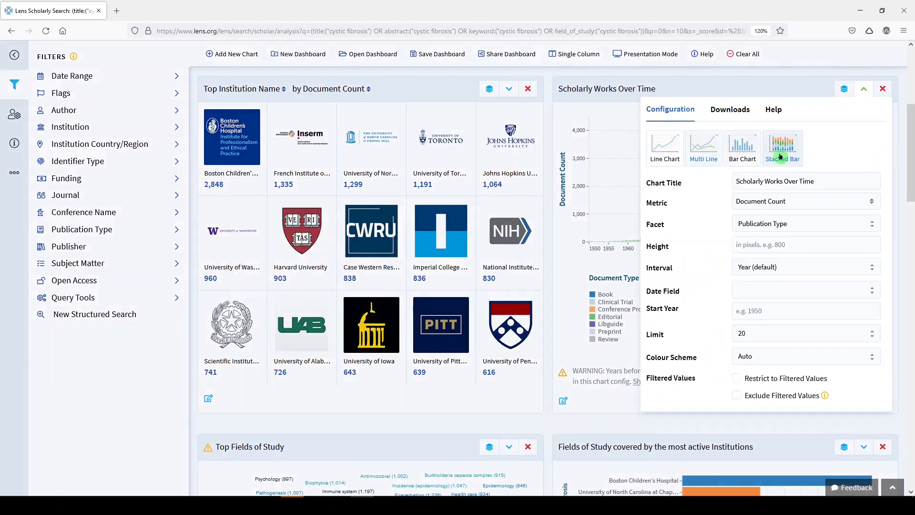
{"action": "mouse_move", "coordinate": [792, 327]}
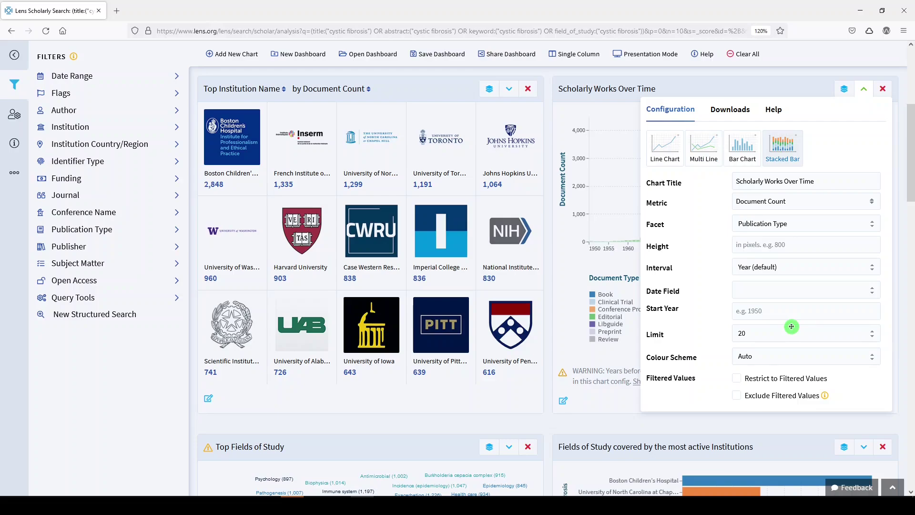
{"action": "mouse_move", "coordinate": [762, 360]}
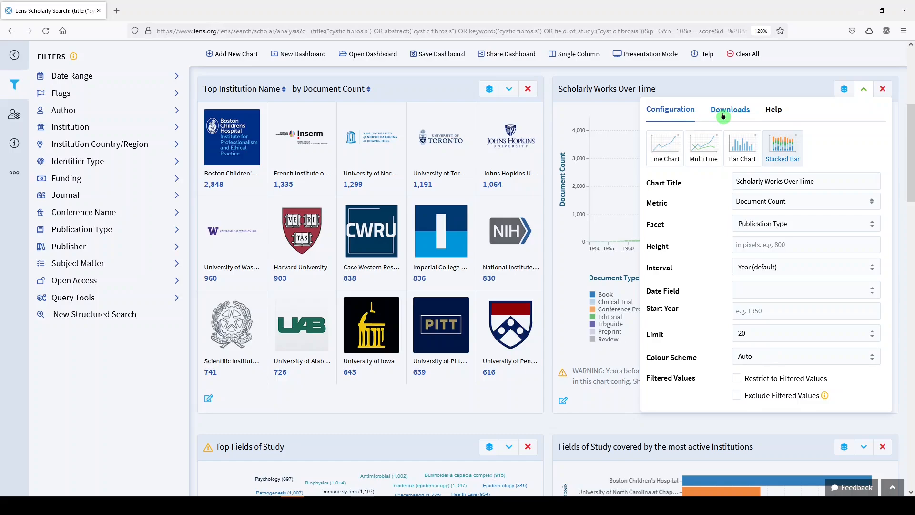
{"action": "left_click", "coordinate": [730, 109]}
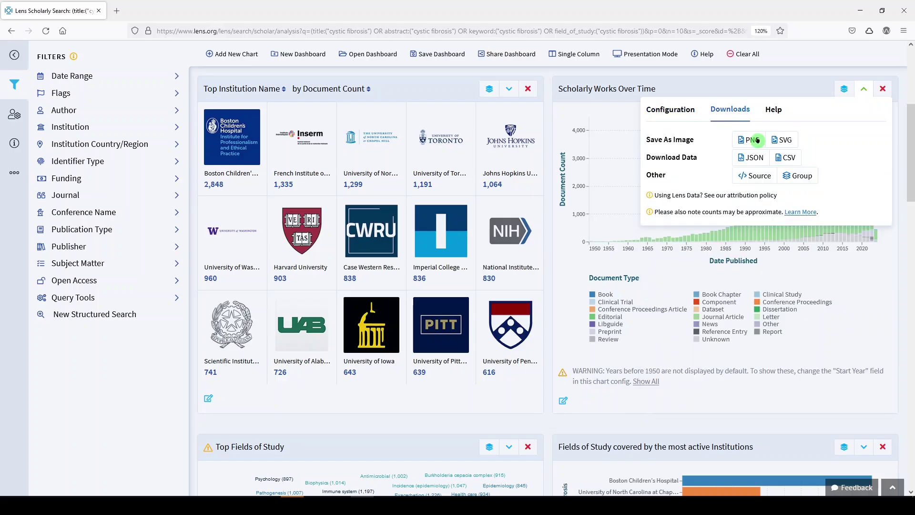
{"action": "mouse_move", "coordinate": [758, 175]}
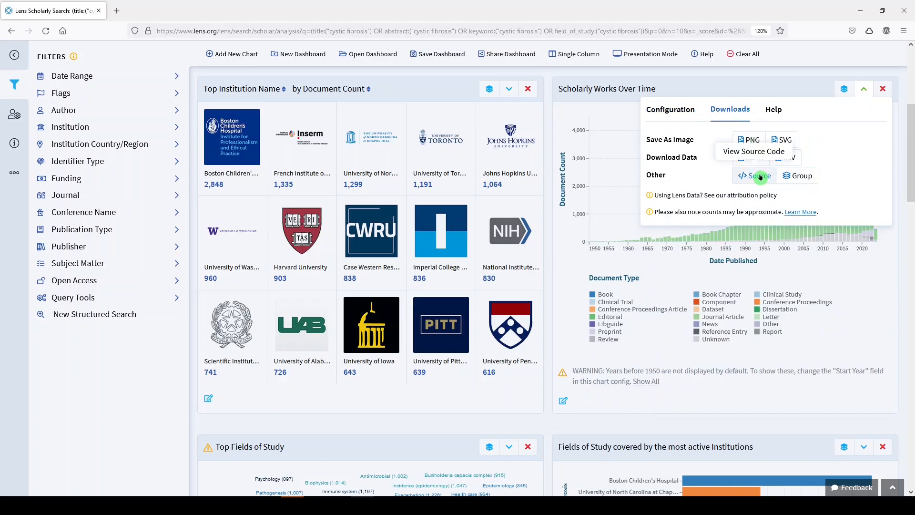
- Scroll down to the Top Fields of Study word cloud and institution fields chart
{"action": "scroll", "scroll_direction": "down", "scroll_amount": 3}
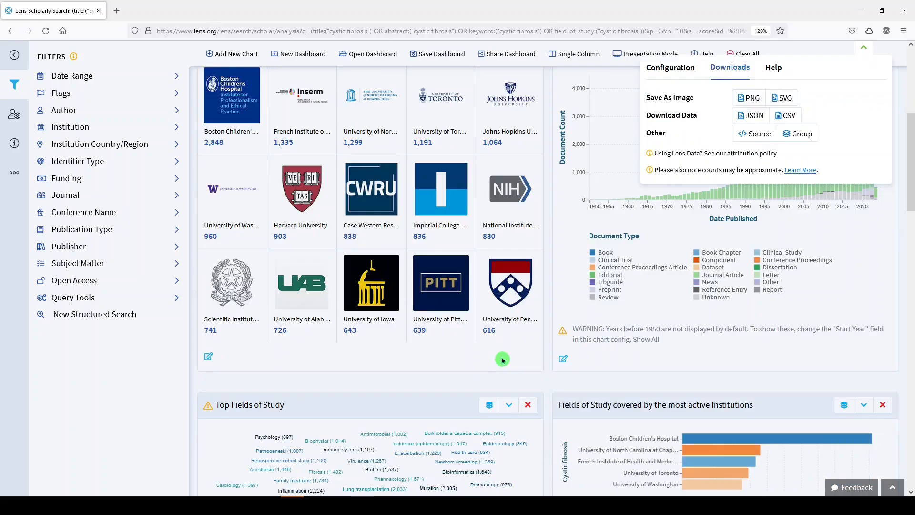
{"action": "scroll", "scroll_direction": "down", "scroll_amount": 3}
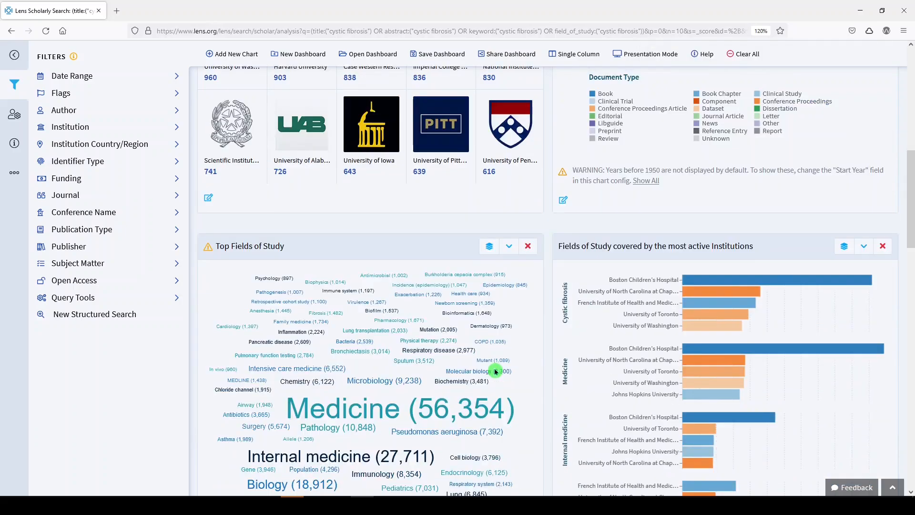
{"action": "scroll", "scroll_direction": "down", "scroll_amount": 3}
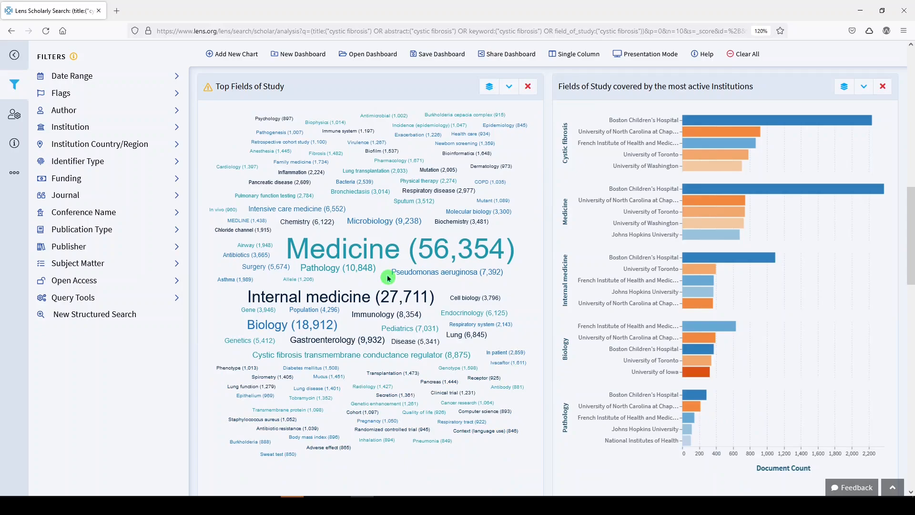
{"action": "mouse_move", "coordinate": [395, 250]}
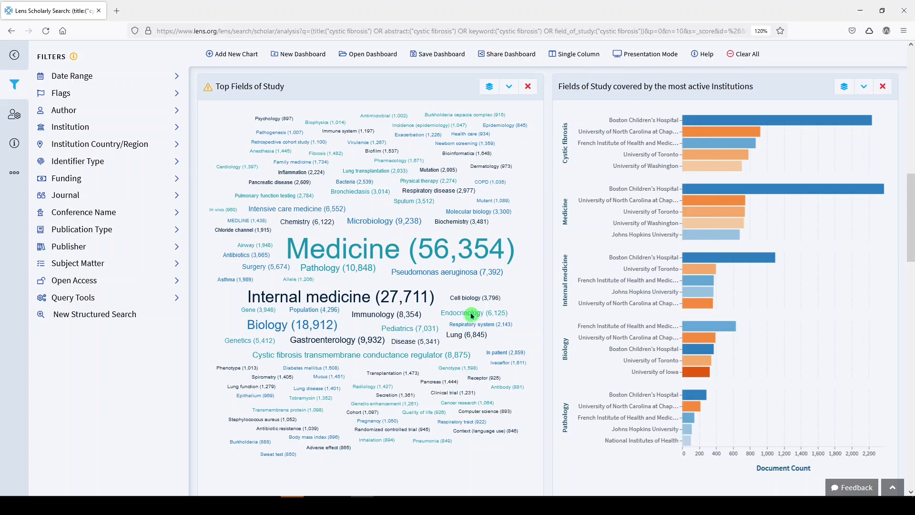
{"action": "mouse_move", "coordinate": [369, 172]}
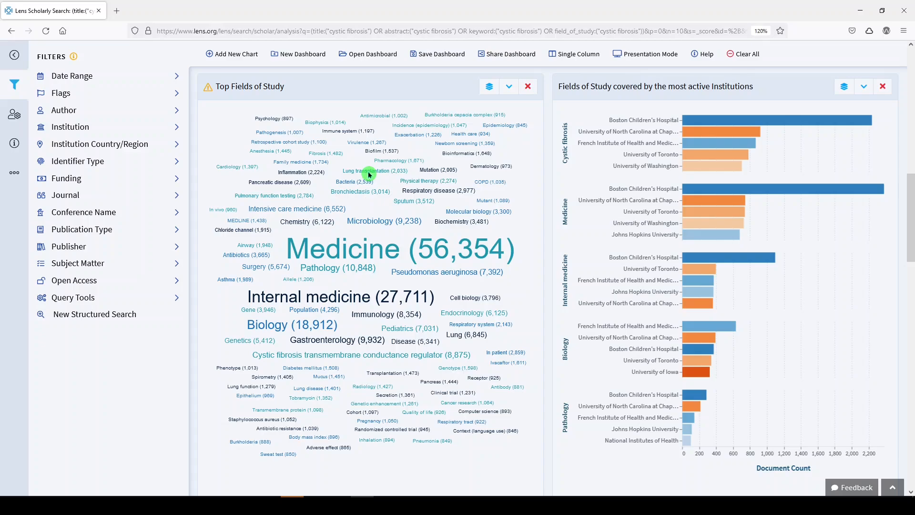
{"action": "mouse_move", "coordinate": [461, 229]}
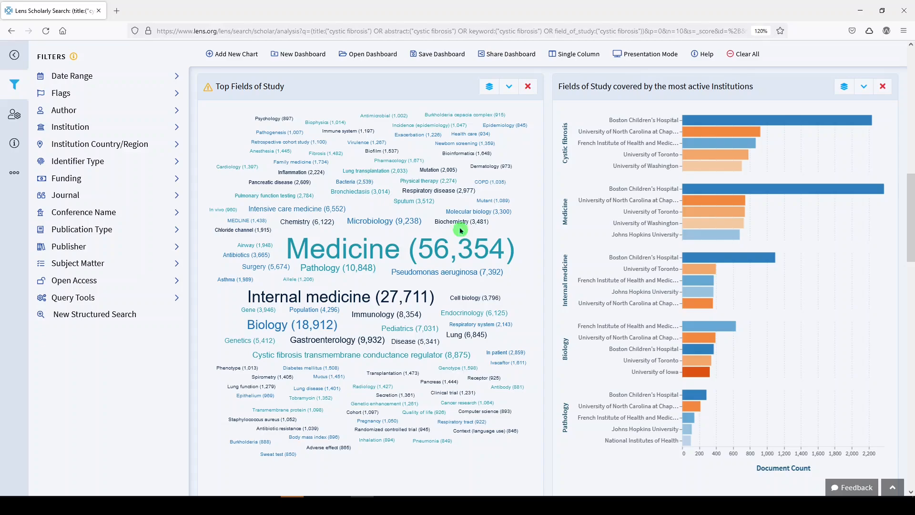
{"action": "mouse_move", "coordinate": [747, 167]}
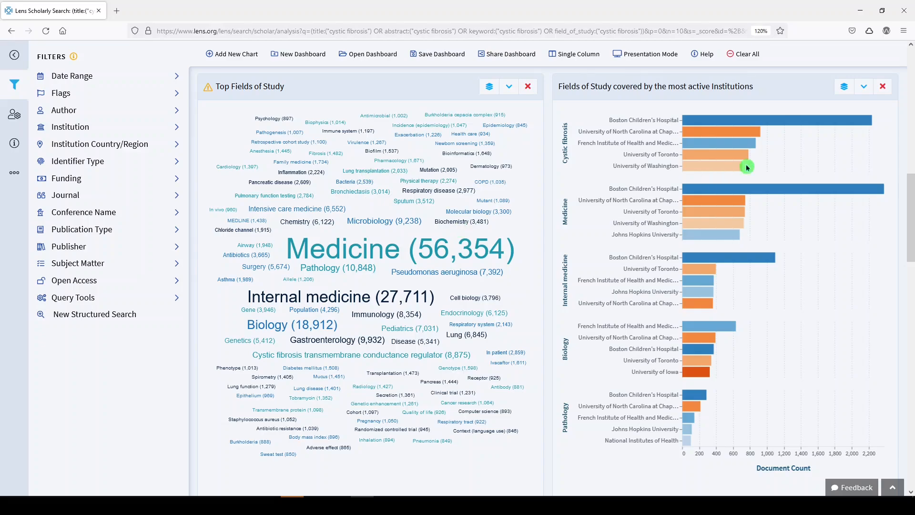
{"action": "mouse_move", "coordinate": [608, 249]}
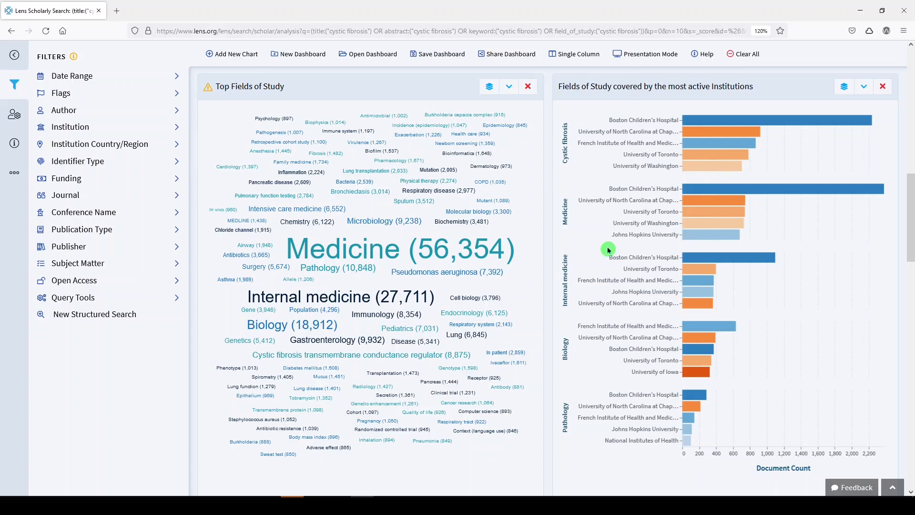
{"action": "mouse_move", "coordinate": [670, 273]}
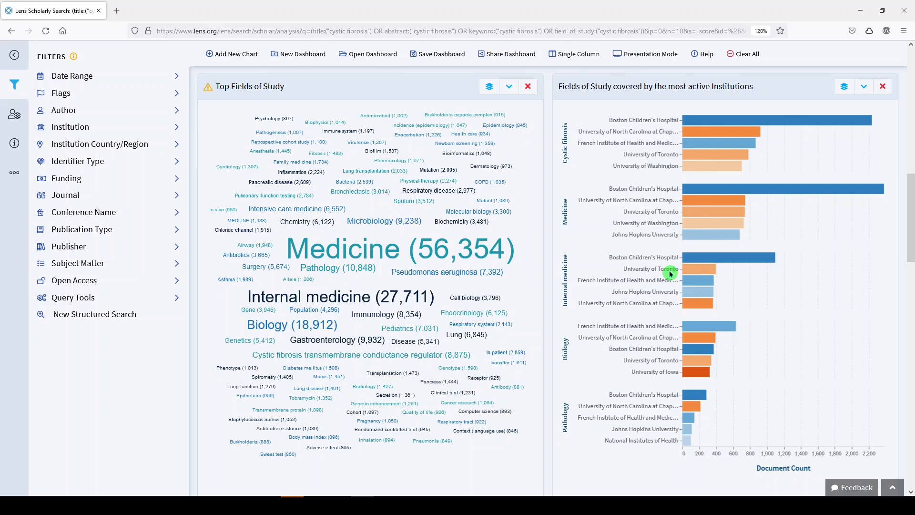
{"action": "mouse_move", "coordinate": [687, 291]}
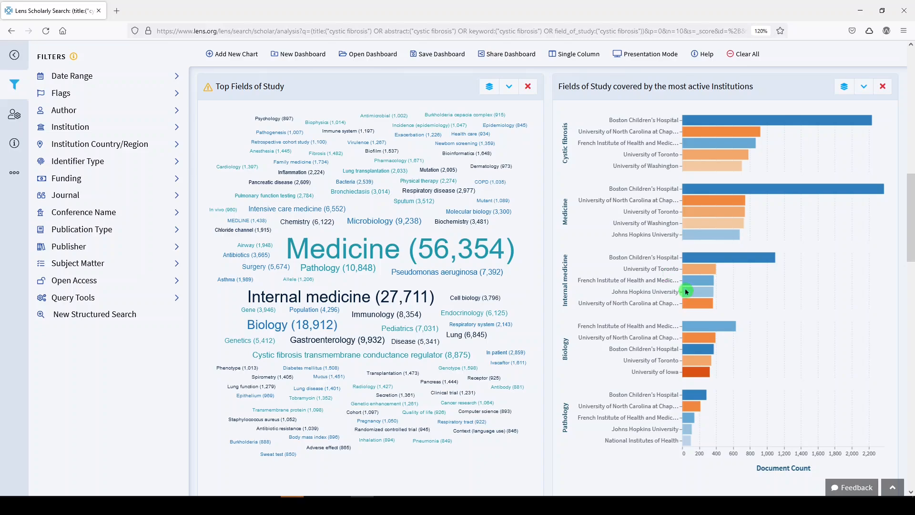
{"action": "mouse_move", "coordinate": [660, 346]}
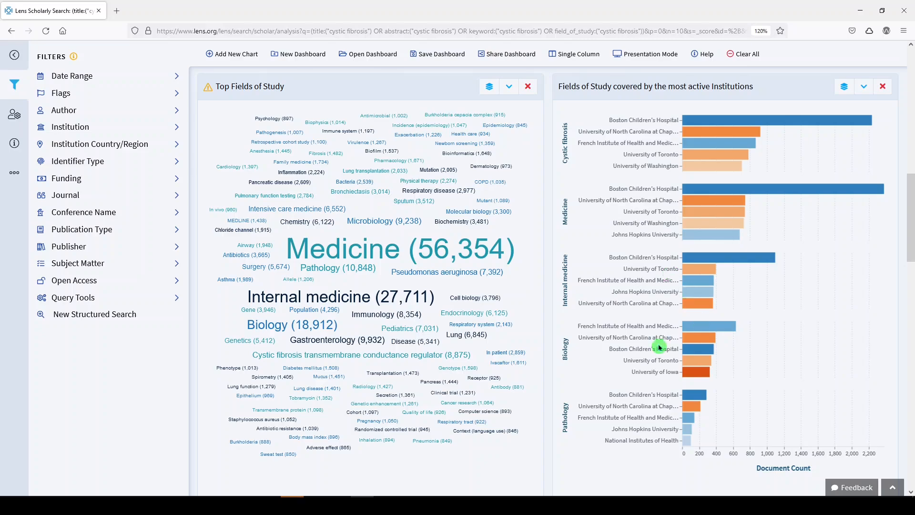
{"action": "mouse_move", "coordinate": [689, 344]}
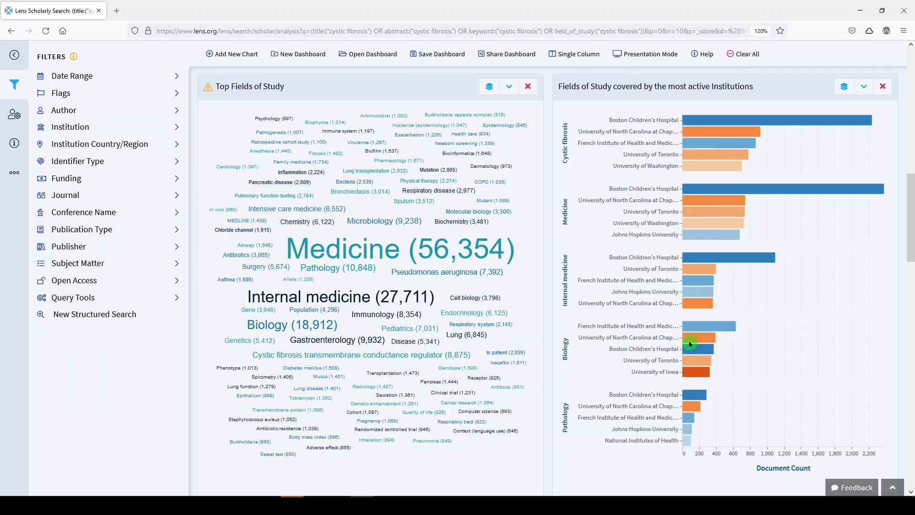
{"action": "scroll", "scroll_direction": "down", "scroll_amount": 3}
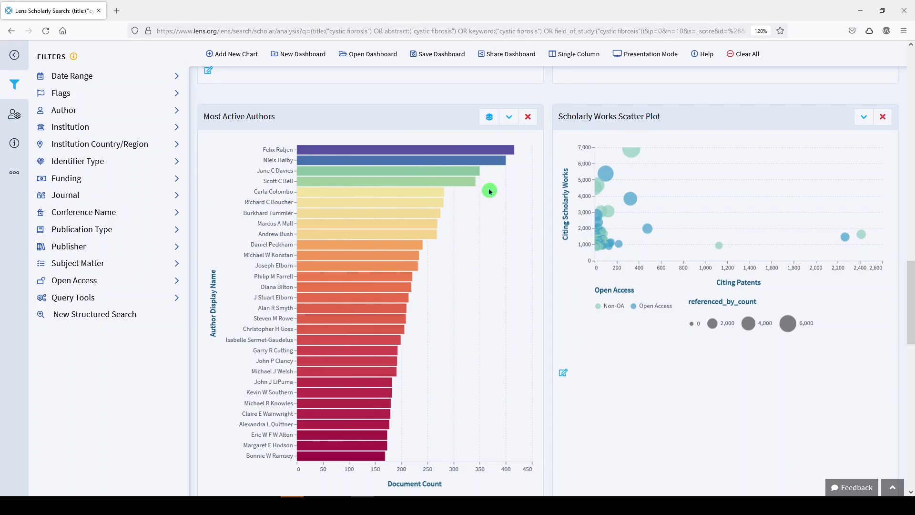
- Open and close the Most Active Authors chart settings
{"action": "scroll", "scroll_direction": "down", "scroll_amount": 3}
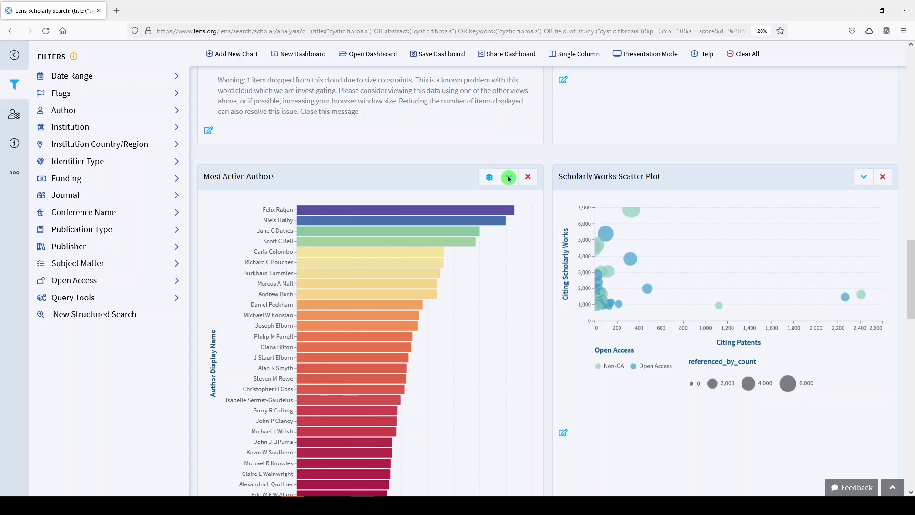
{"action": "left_click", "coordinate": [489, 177]}
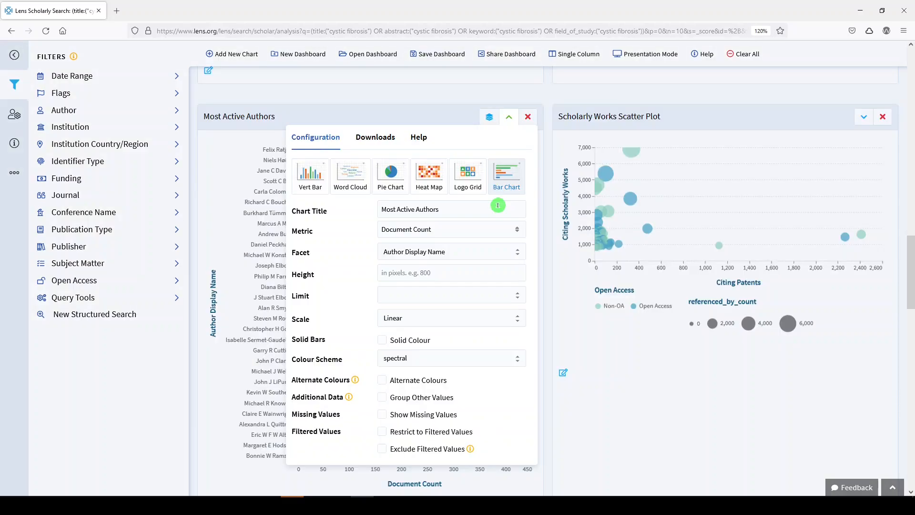
{"action": "mouse_move", "coordinate": [669, 119]}
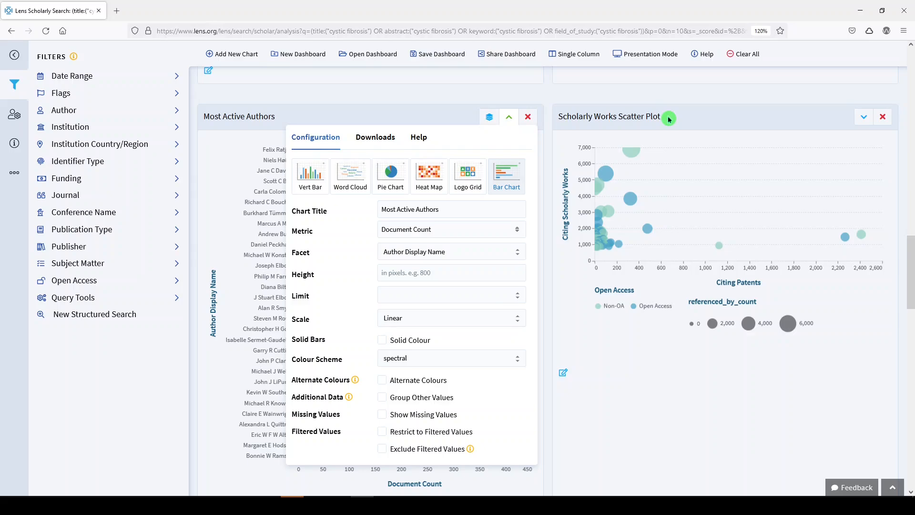
{"action": "left_click", "coordinate": [509, 117]}
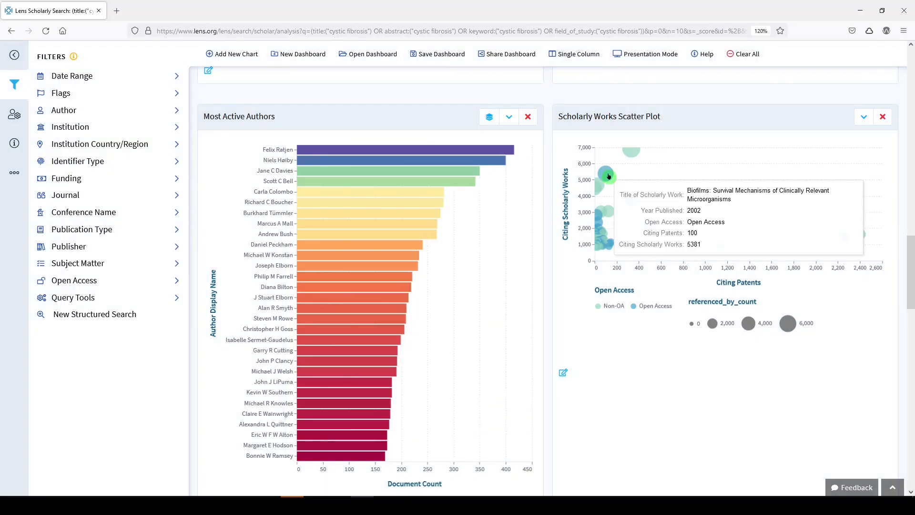
{"action": "mouse_move", "coordinate": [630, 154]}
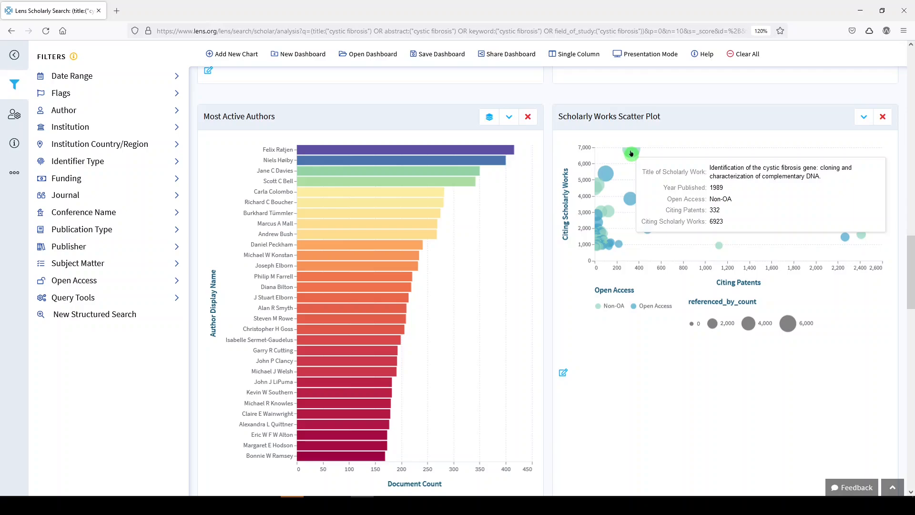
{"action": "scroll", "scroll_direction": "down", "scroll_amount": 3}
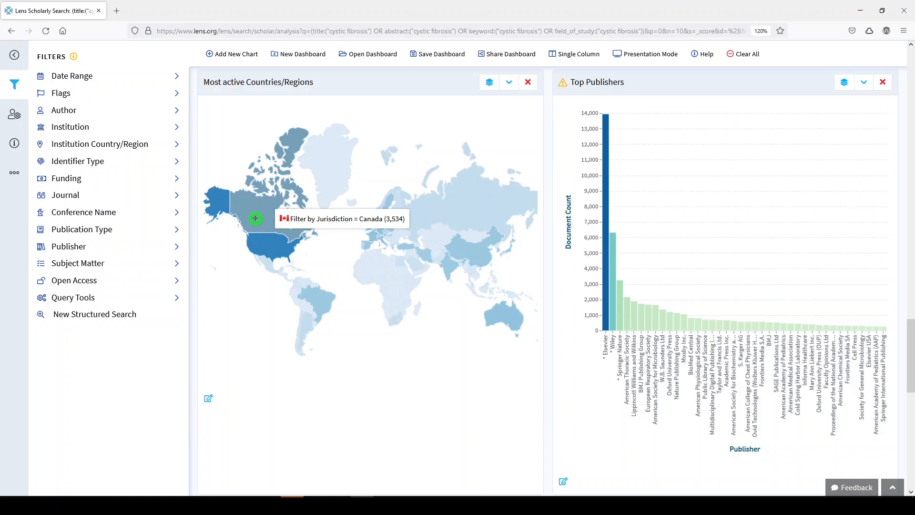
{"action": "mouse_move", "coordinate": [263, 216]}
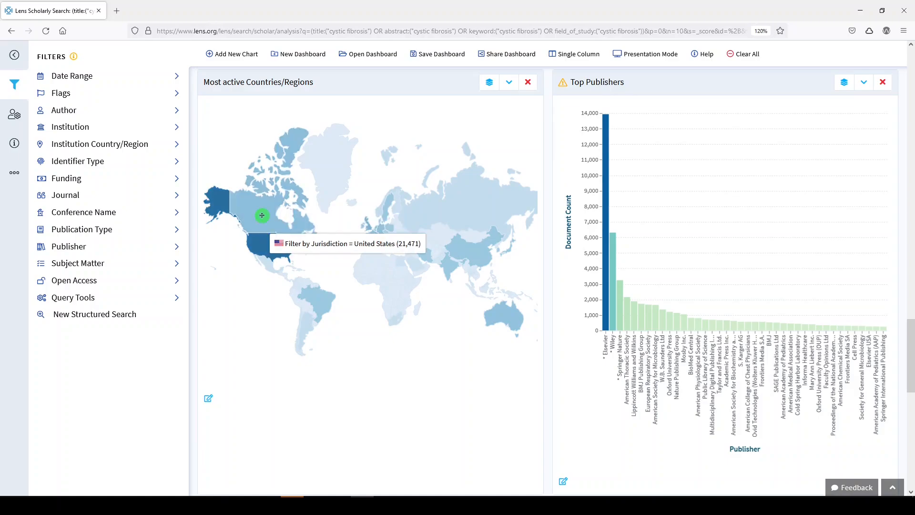
{"action": "mouse_move", "coordinate": [507, 320]}
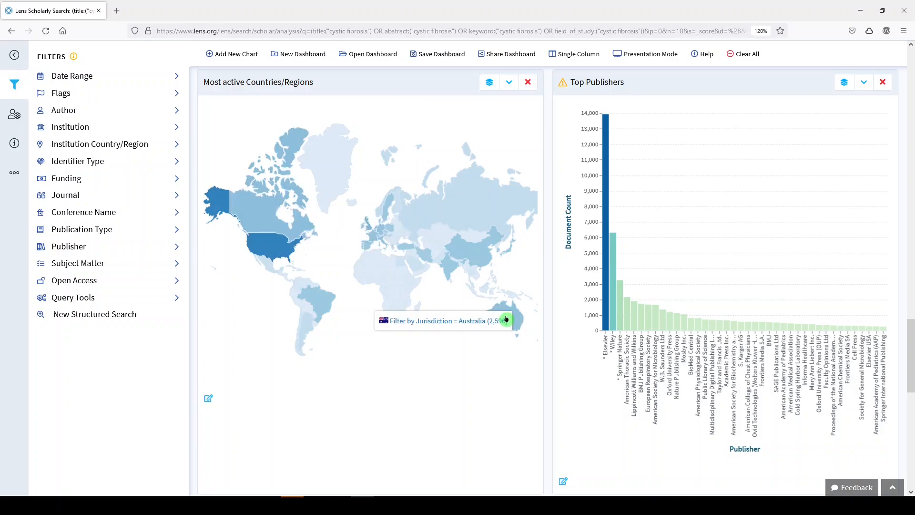
{"action": "mouse_move", "coordinate": [470, 250]}
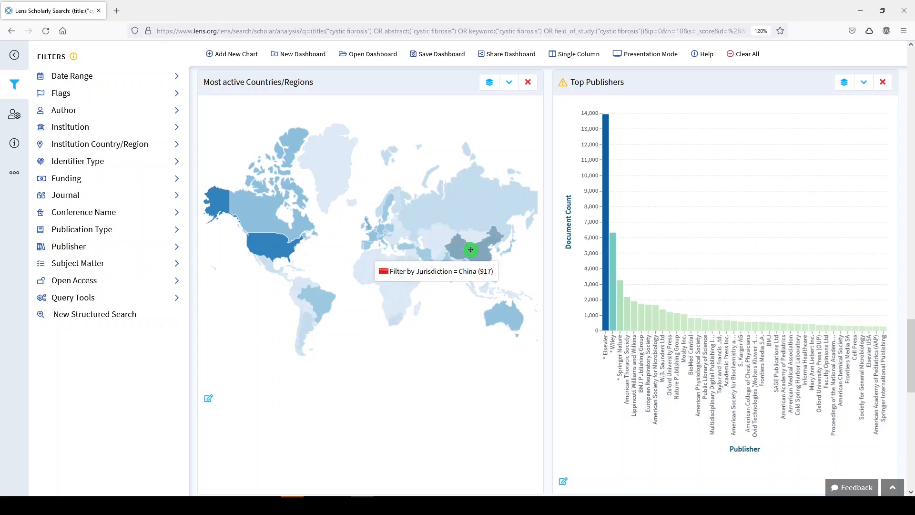
{"action": "mouse_move", "coordinate": [648, 253]}
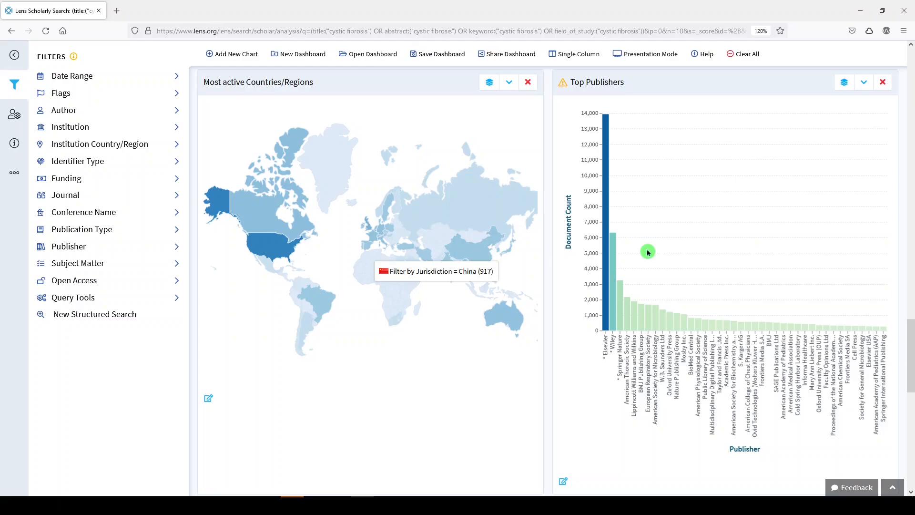
- Scroll past the countries map and Top Publishers to Top Journals by Publisher
{"action": "scroll", "scroll_direction": "down", "scroll_amount": 3}
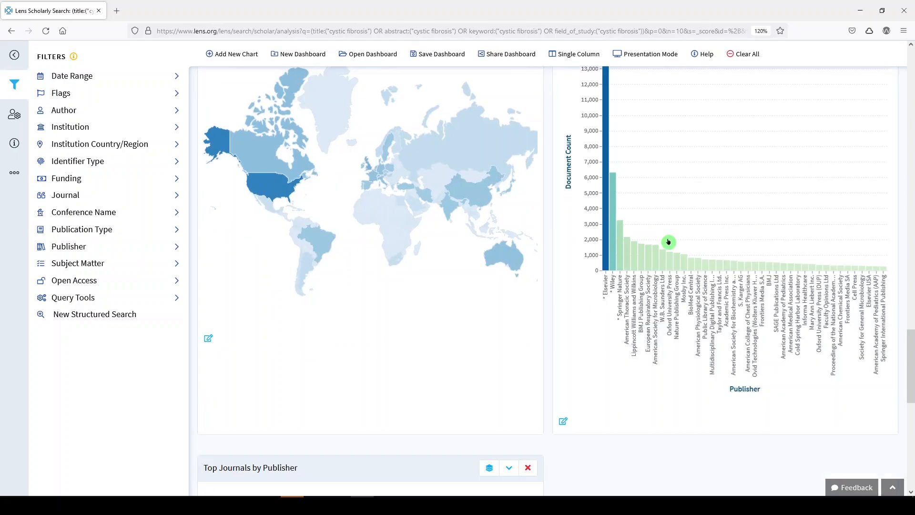
{"action": "mouse_move", "coordinate": [640, 222]}
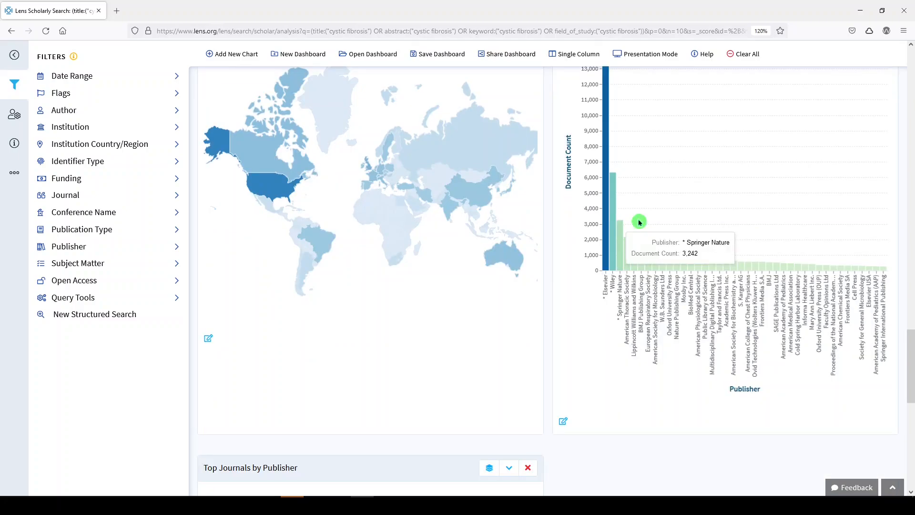
{"action": "scroll", "scroll_direction": "down", "scroll_amount": 3}
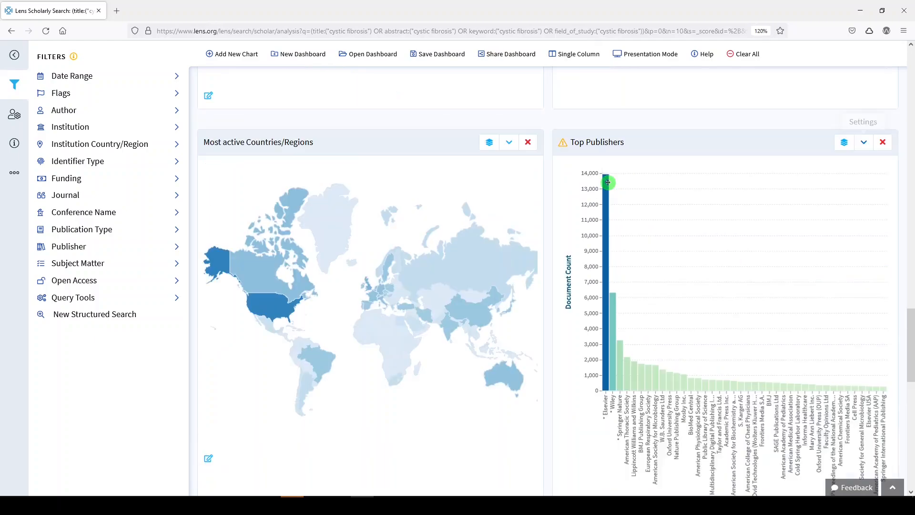
{"action": "scroll", "scroll_direction": "down", "scroll_amount": 3}
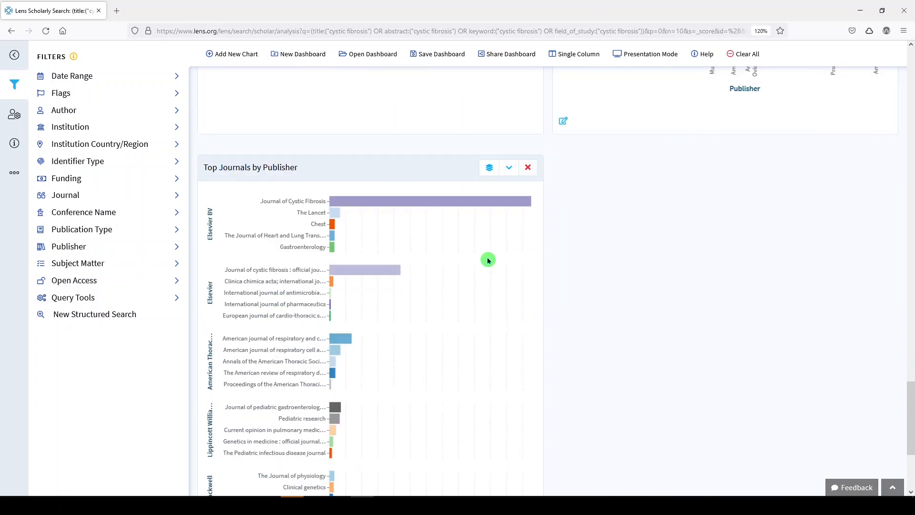
- Scroll back to the fields-of-study word cloud led by Medicine (56,354)
{"action": "scroll", "scroll_direction": "down", "scroll_amount": 3}
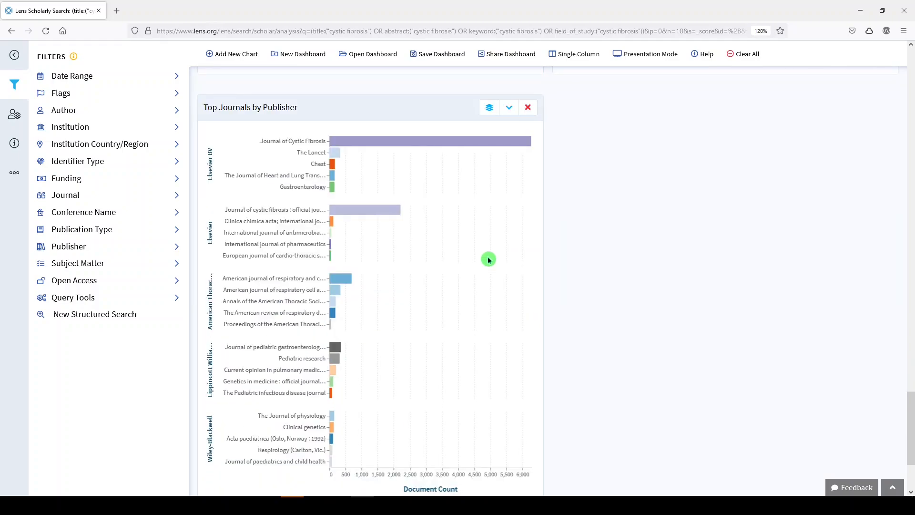
{"action": "mouse_move", "coordinate": [492, 259]}
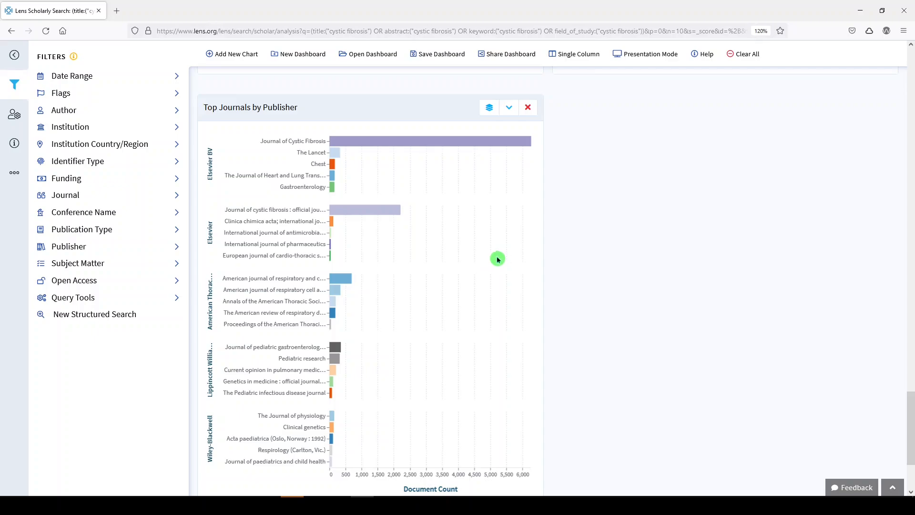
{"action": "mouse_move", "coordinate": [390, 205]}
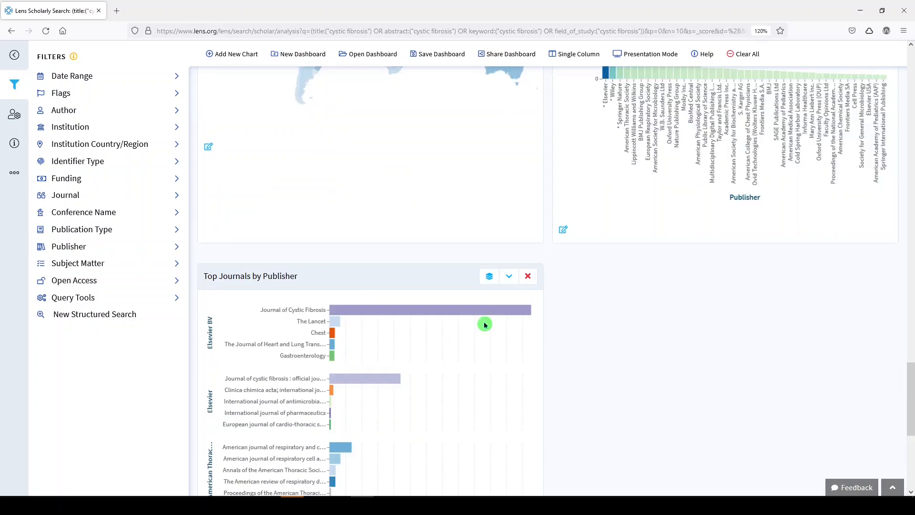
{"action": "scroll", "scroll_direction": "up", "scroll_amount": 3}
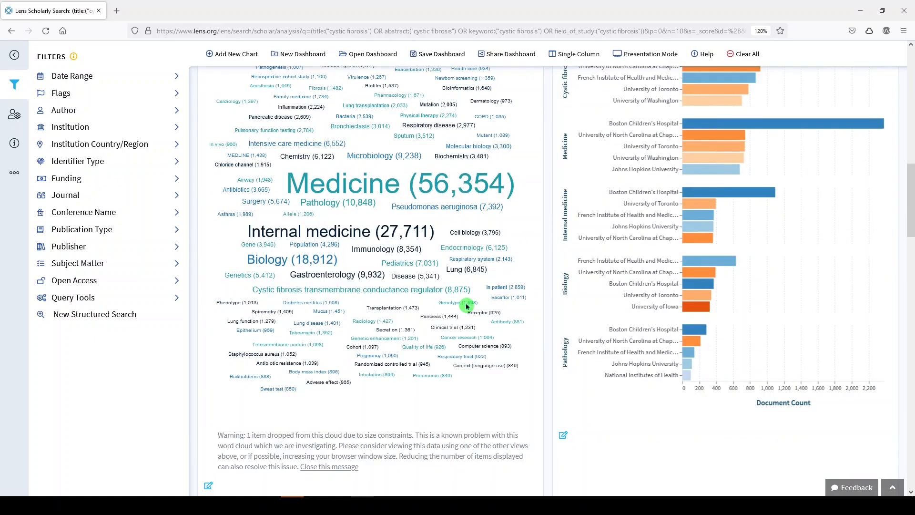
- Add a Funders chart showing Top Funding Agencies by document count
{"action": "scroll", "scroll_direction": "up", "scroll_amount": 3}
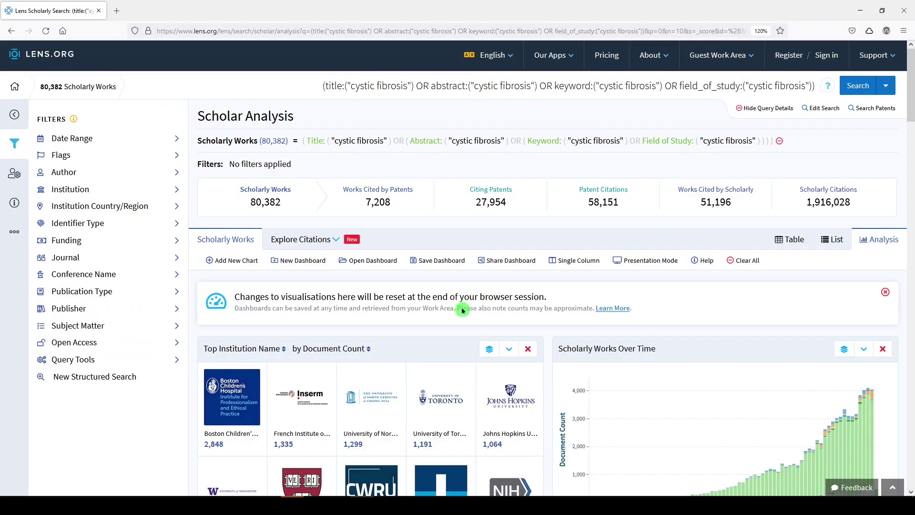
{"action": "mouse_move", "coordinate": [471, 360]}
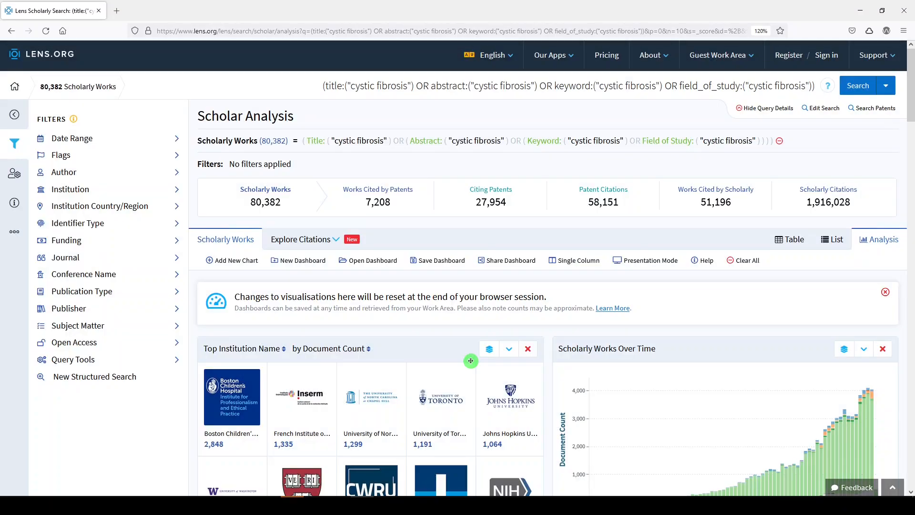
{"action": "mouse_move", "coordinate": [288, 291]}
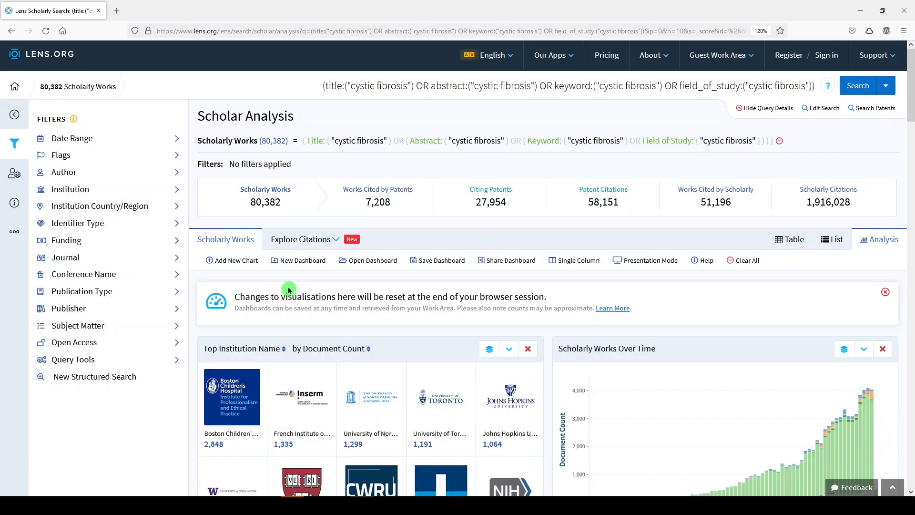
{"action": "mouse_move", "coordinate": [236, 260]}
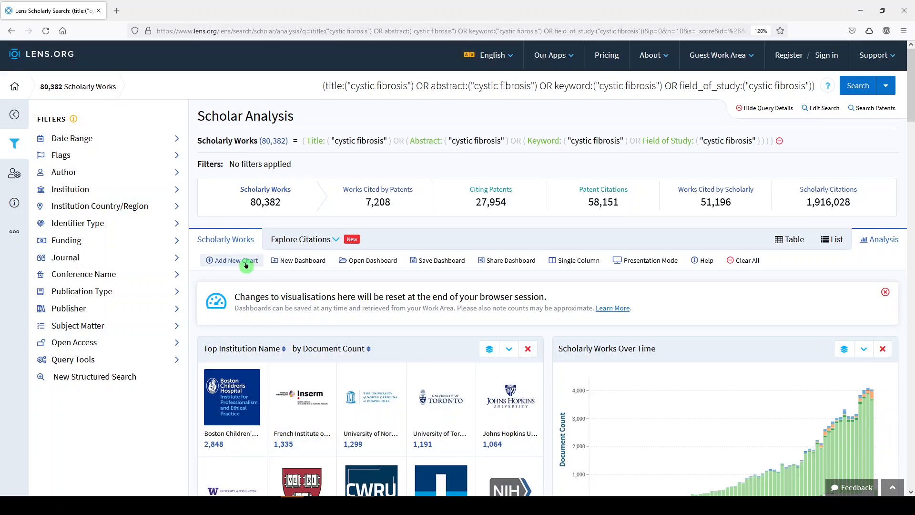
{"action": "left_click", "coordinate": [231, 260]}
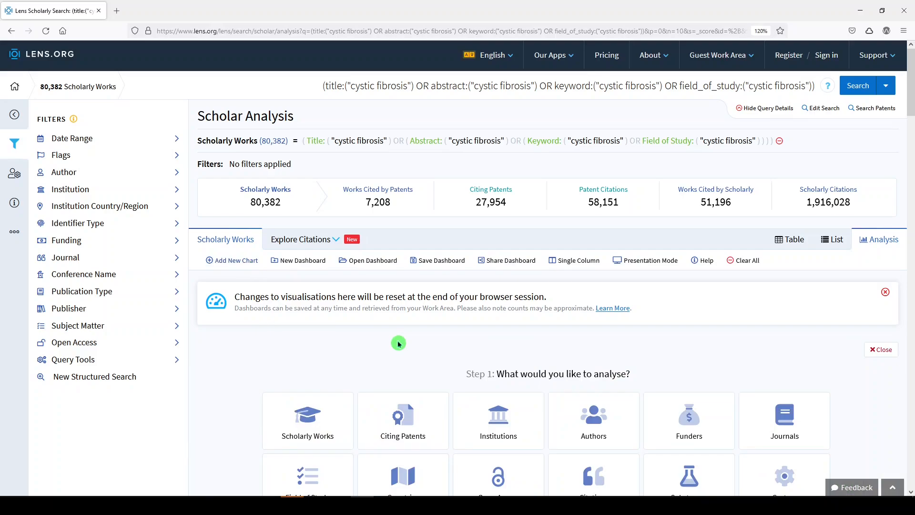
{"action": "left_click", "coordinate": [689, 420]}
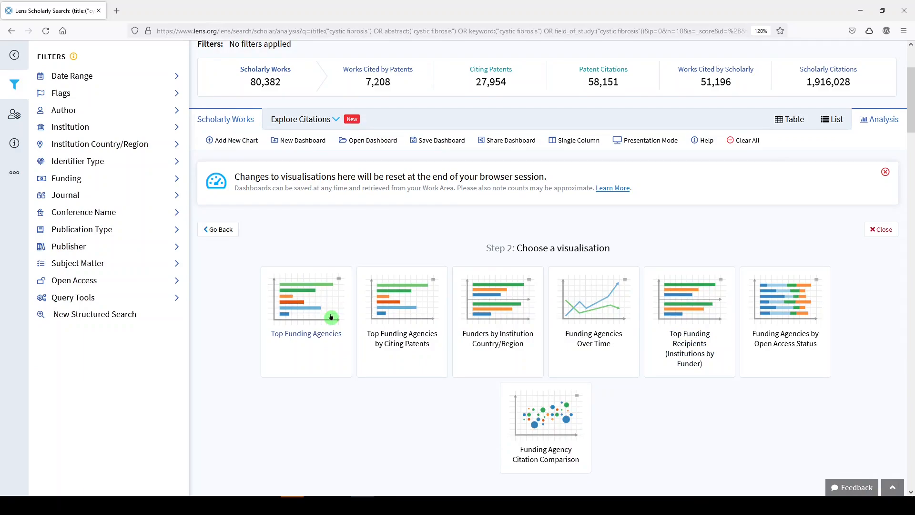
{"action": "mouse_move", "coordinate": [351, 316]}
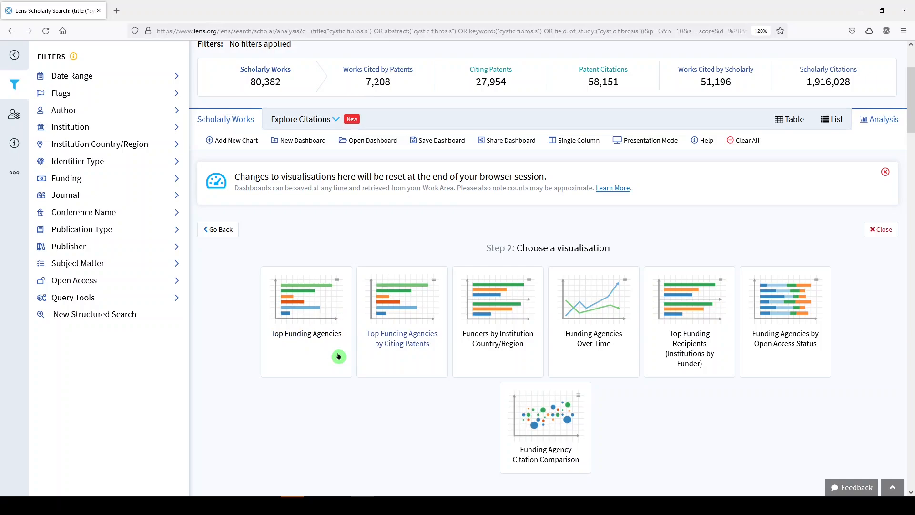
{"action": "left_click", "coordinate": [306, 297]}
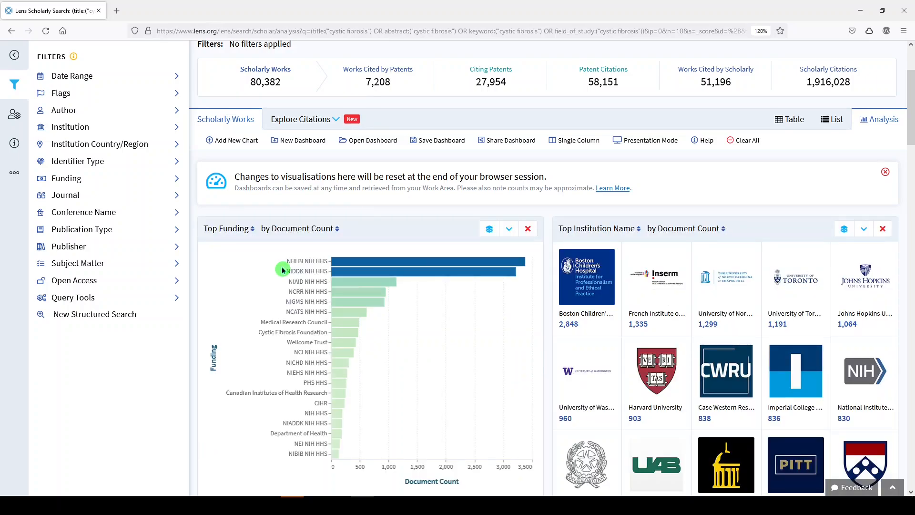
{"action": "mouse_move", "coordinate": [267, 315]}
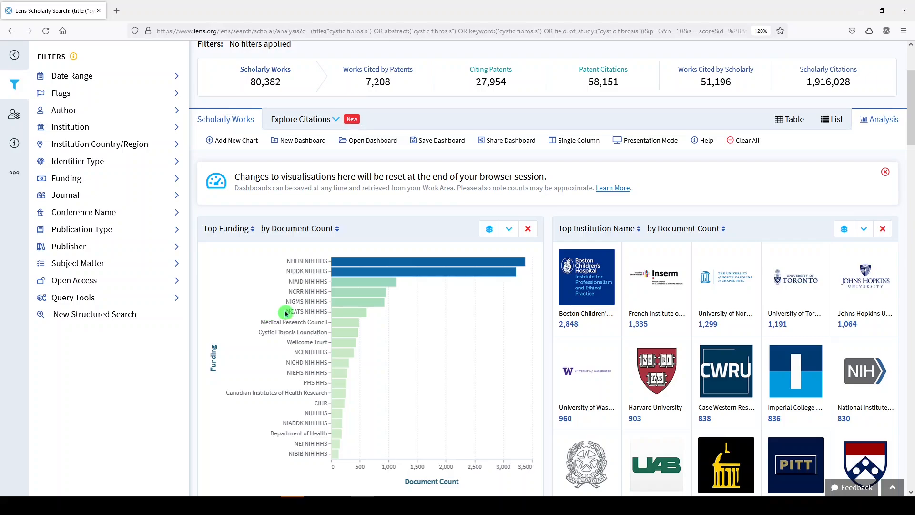
{"action": "left_click", "coordinate": [645, 140]}
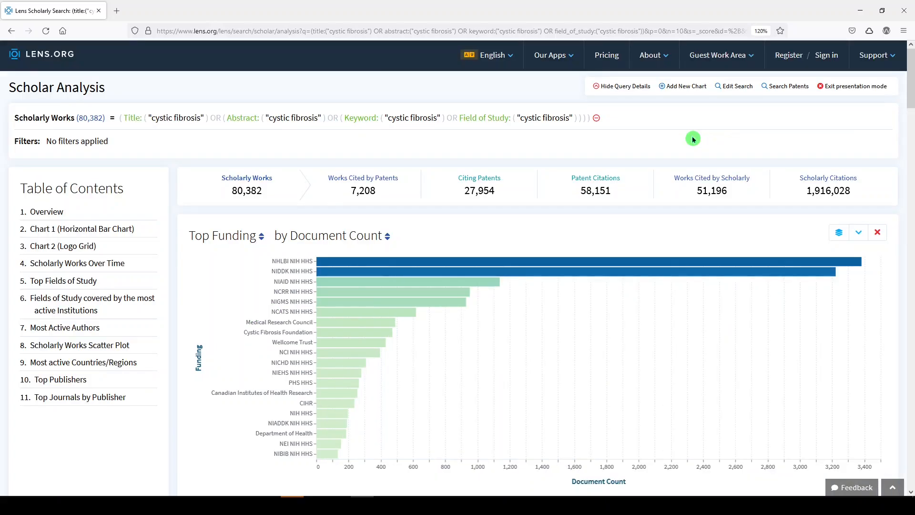
{"action": "mouse_move", "coordinate": [420, 343]}
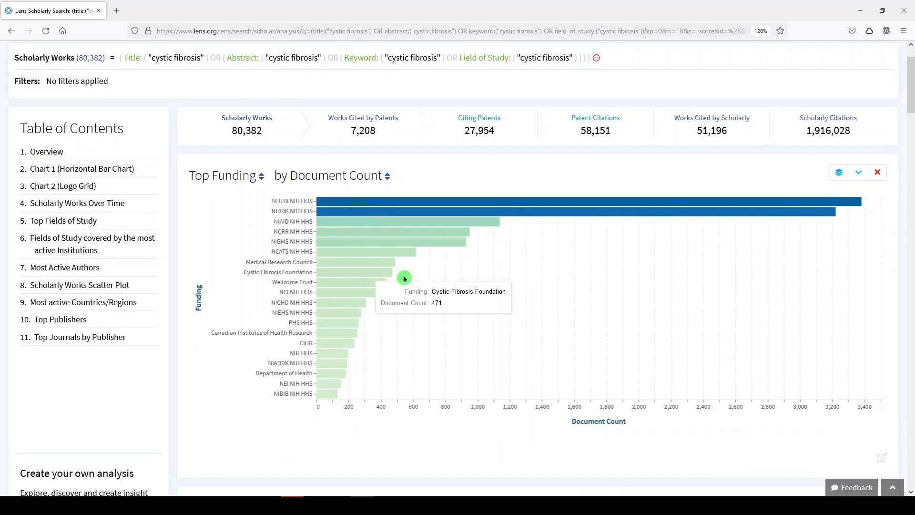
{"action": "mouse_move", "coordinate": [393, 271]}
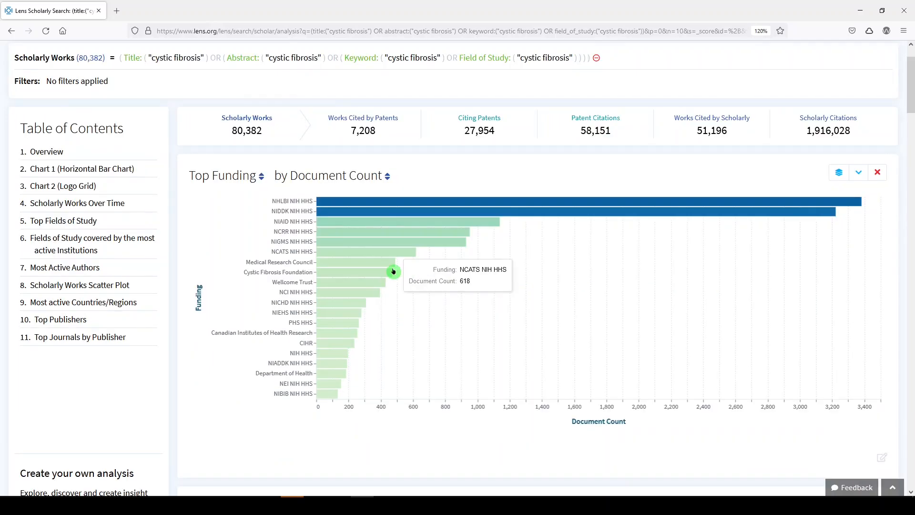
{"action": "mouse_move", "coordinate": [49, 220]}
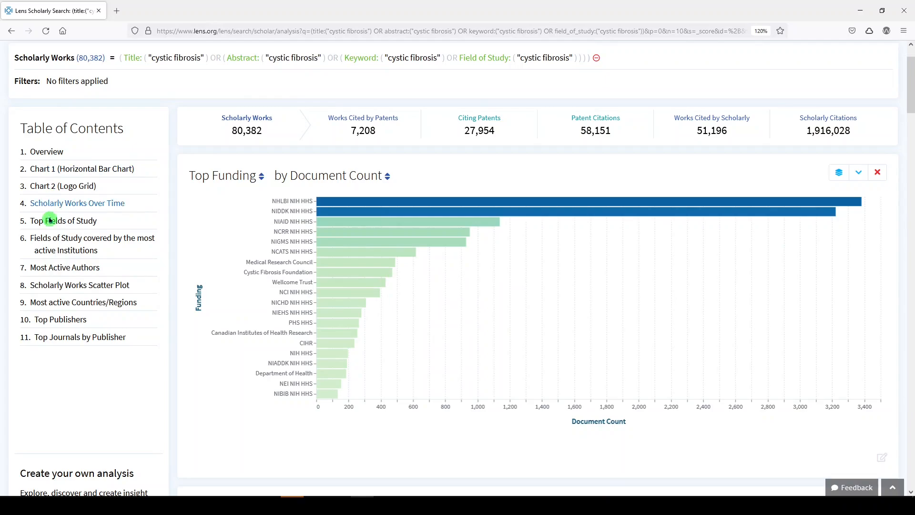
{"action": "scroll", "scroll_direction": "down", "scroll_amount": 3}
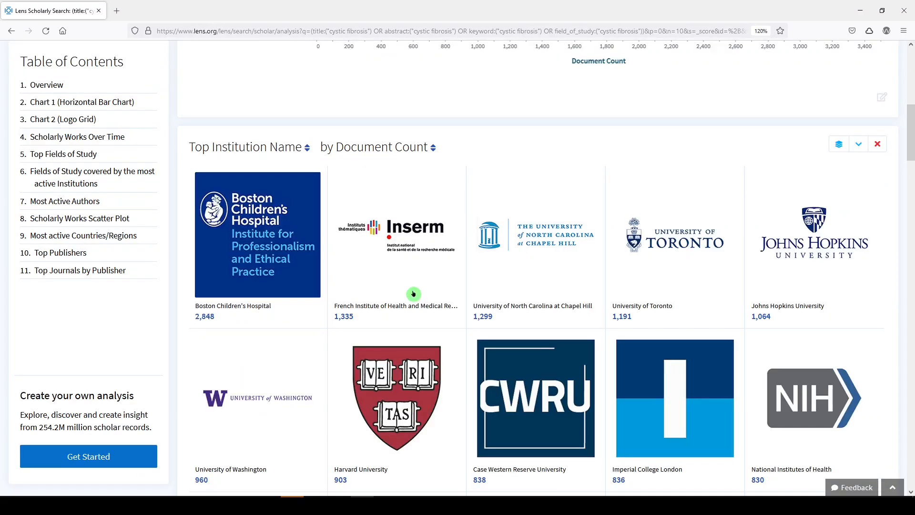
{"action": "scroll", "scroll_direction": "down", "scroll_amount": 3}
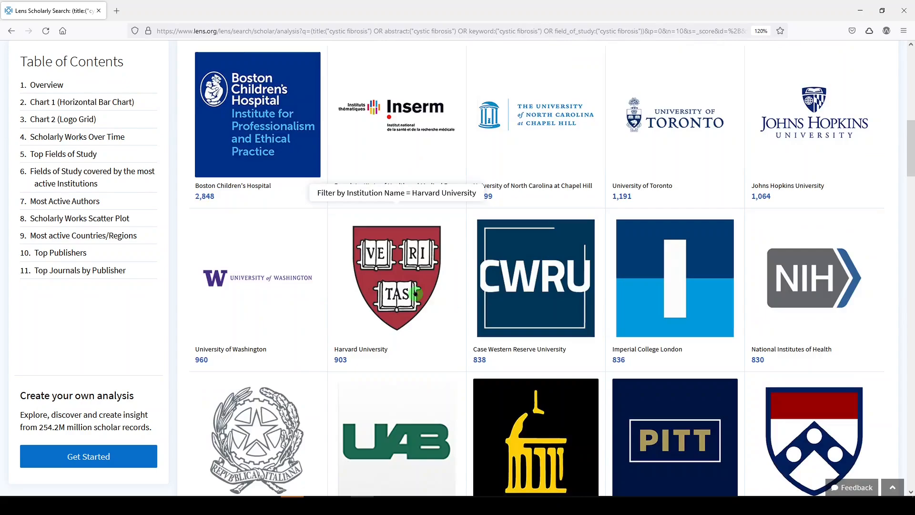
{"action": "scroll", "scroll_direction": "down", "scroll_amount": 3}
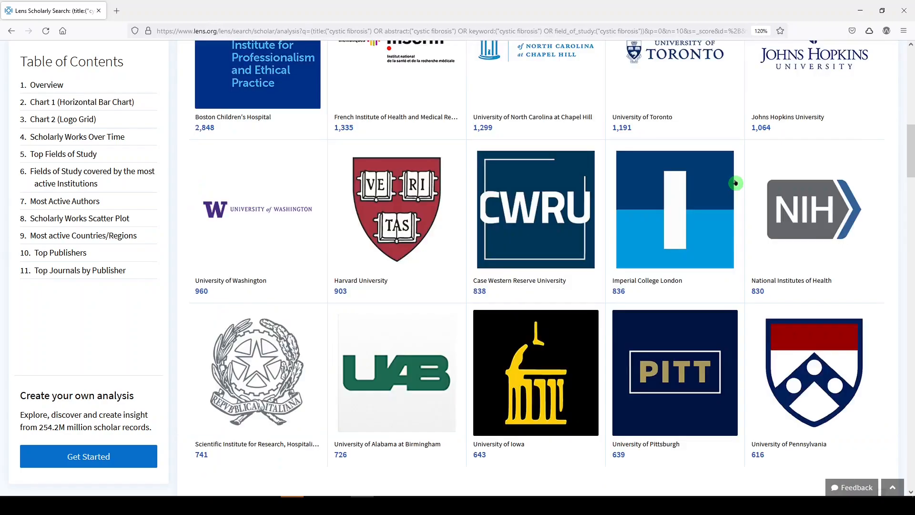
{"action": "scroll", "scroll_direction": "up", "scroll_amount": 3}
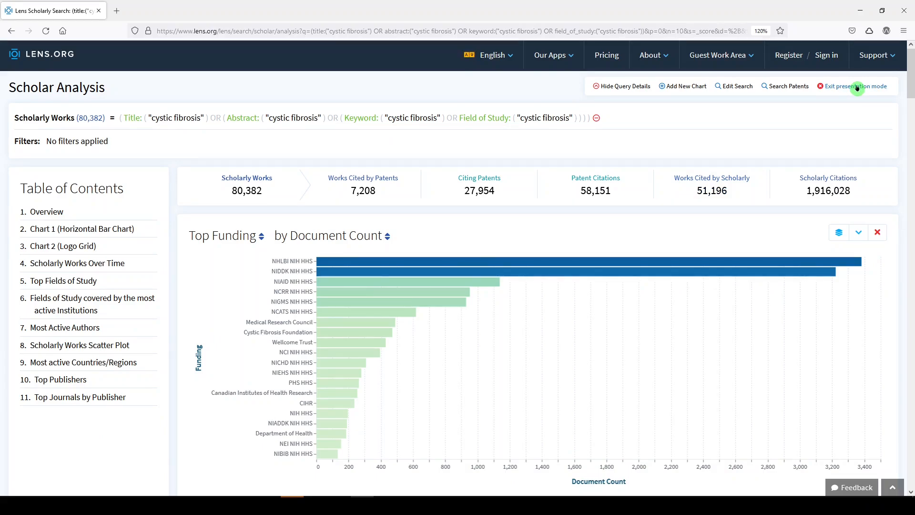
{"action": "left_click", "coordinate": [852, 86]}
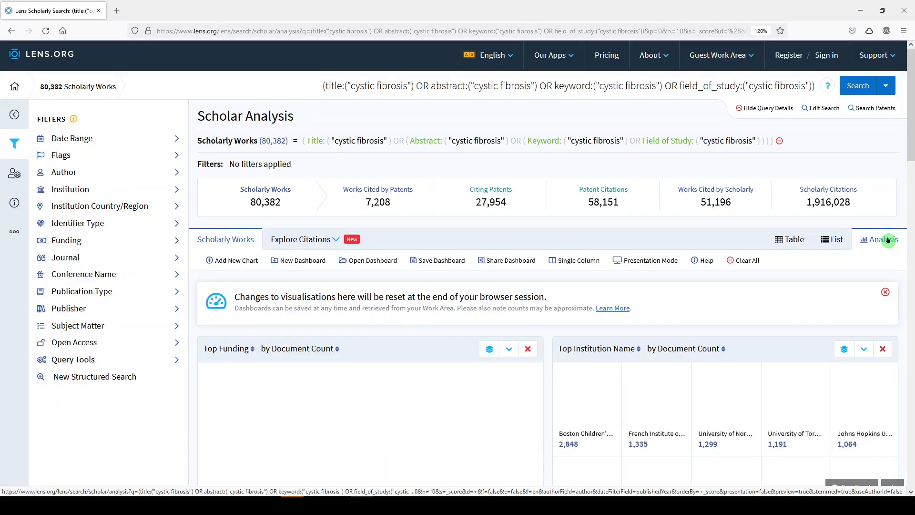